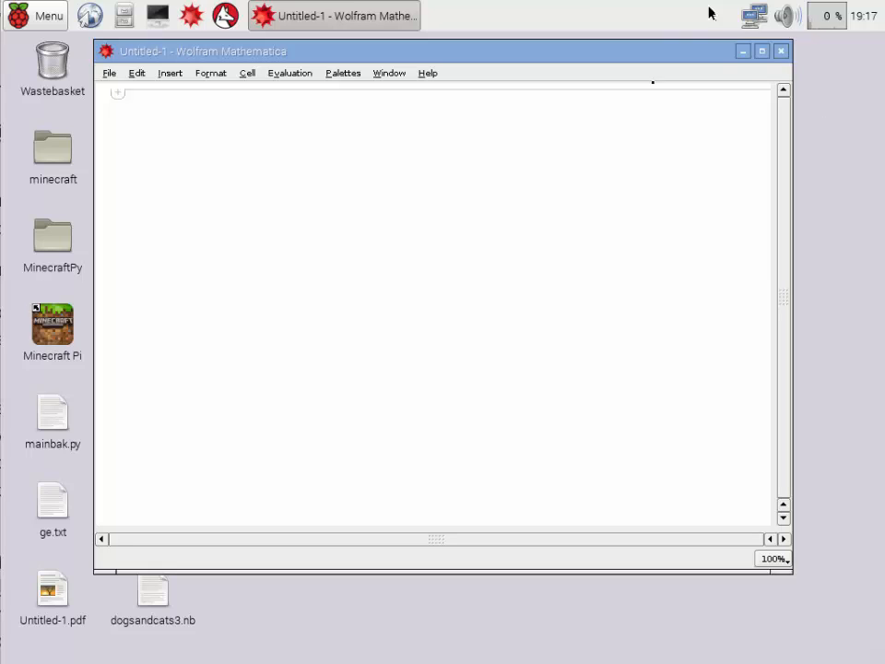
{"action": "mouse_move", "coordinate": [230, 113]}
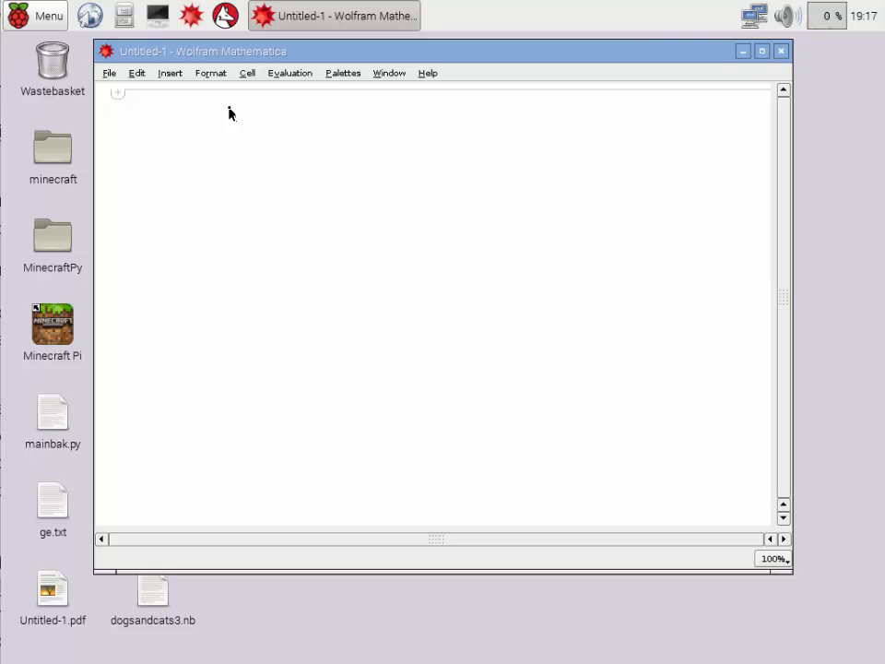
{"action": "mouse_move", "coordinate": [201, 107]}
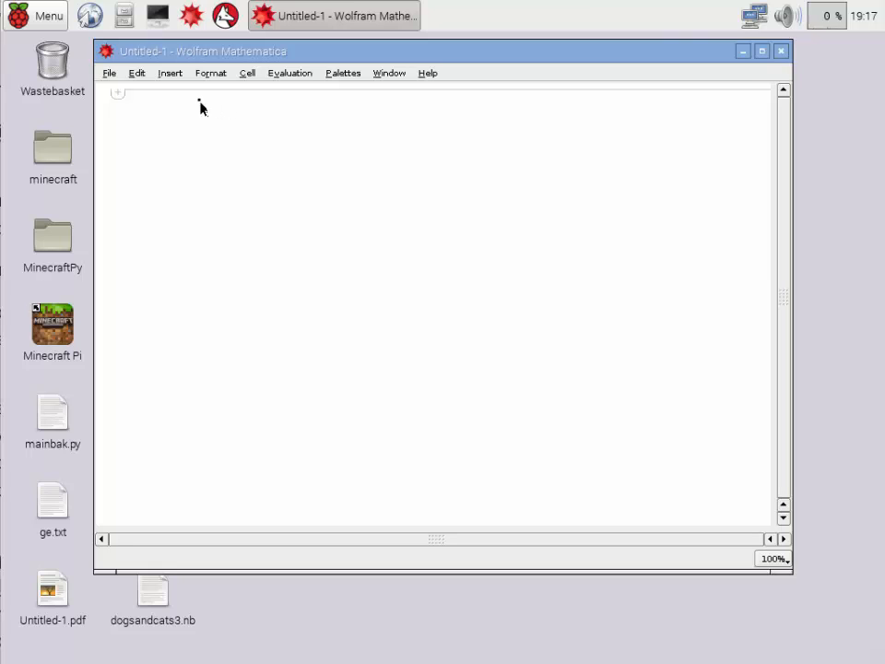
Enter the free-form natural-language query 'cat breeds' in a new input cell.
{"action": "left_click", "coordinate": [118, 92]}
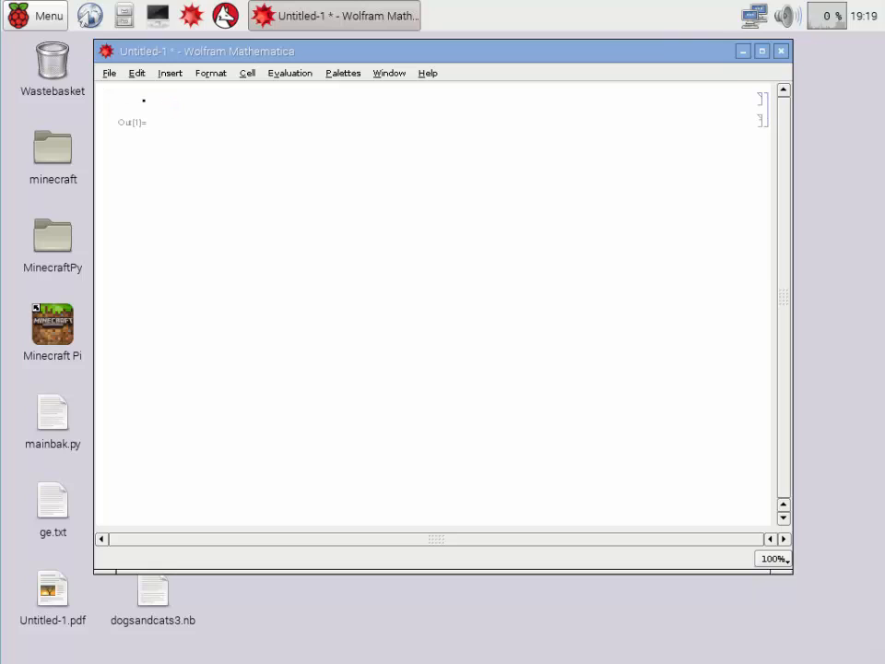
{"action": "type", "text": "c"}
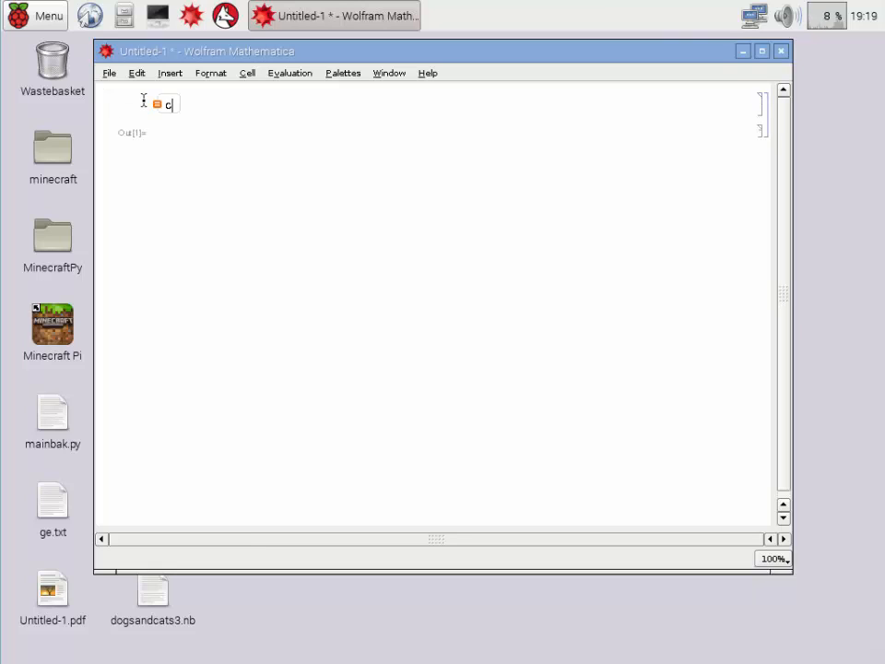
{"action": "type", "text": "at bre"}
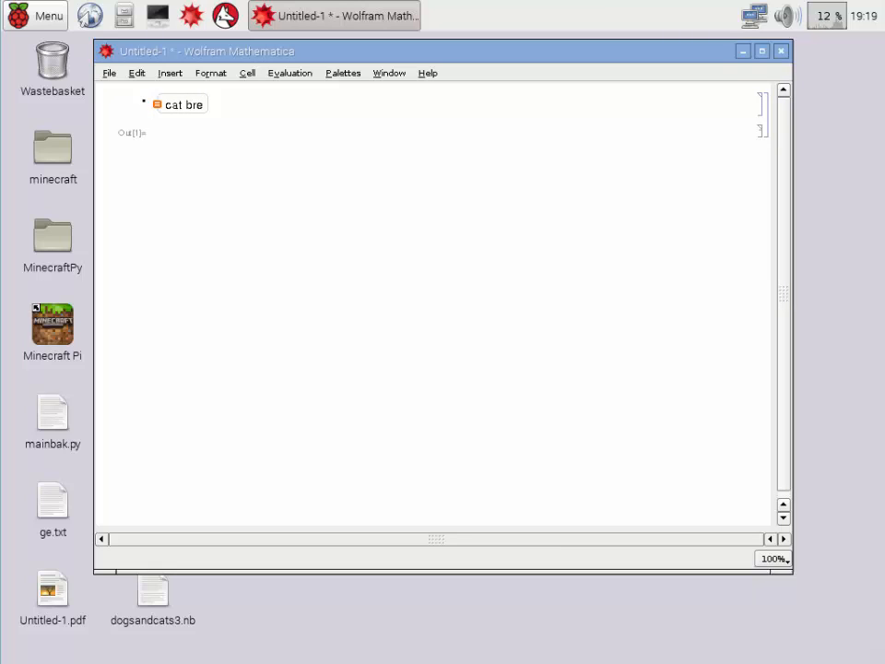
{"action": "type", "text": "eds"}
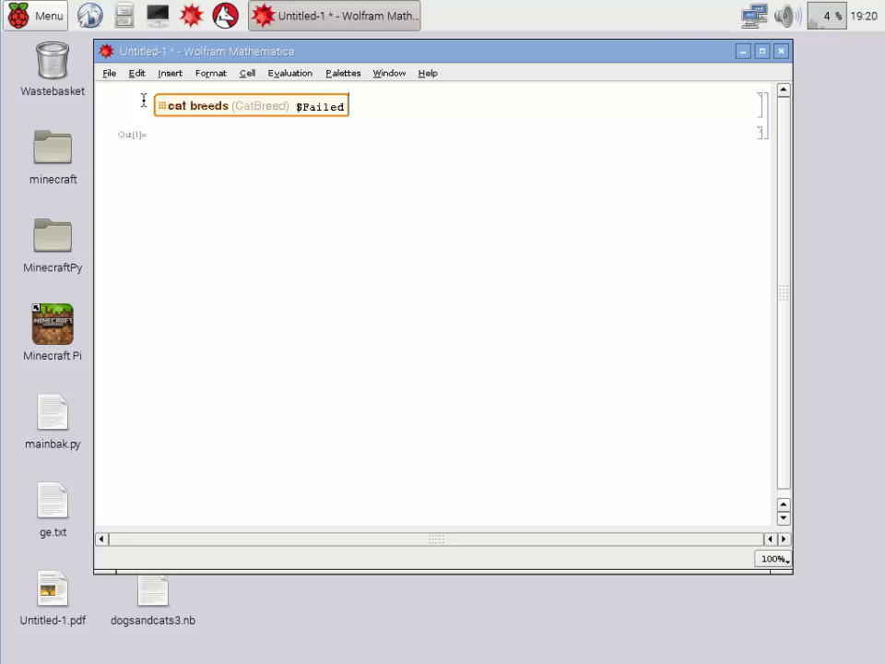
Append '// EntityProperties' to the cat breeds input.
{"action": "type", "text": "//"}
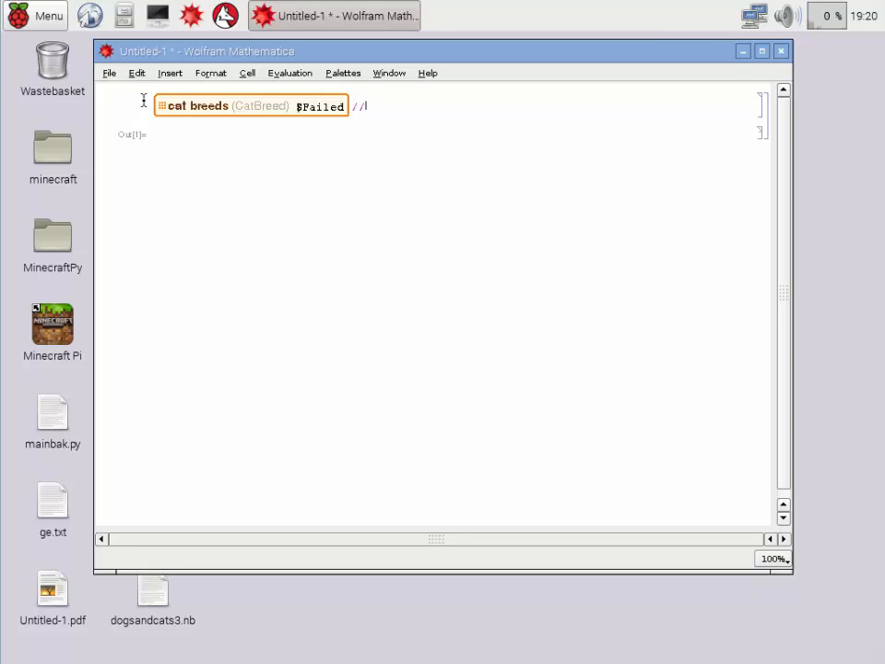
{"action": "type", "text": "EntityPr"}
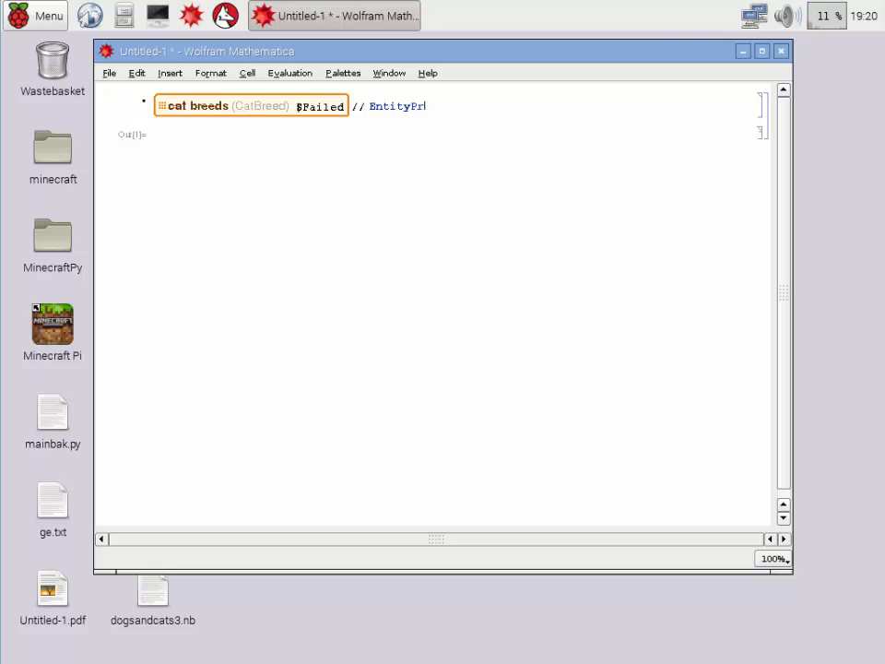
{"action": "type", "text": "operties"}
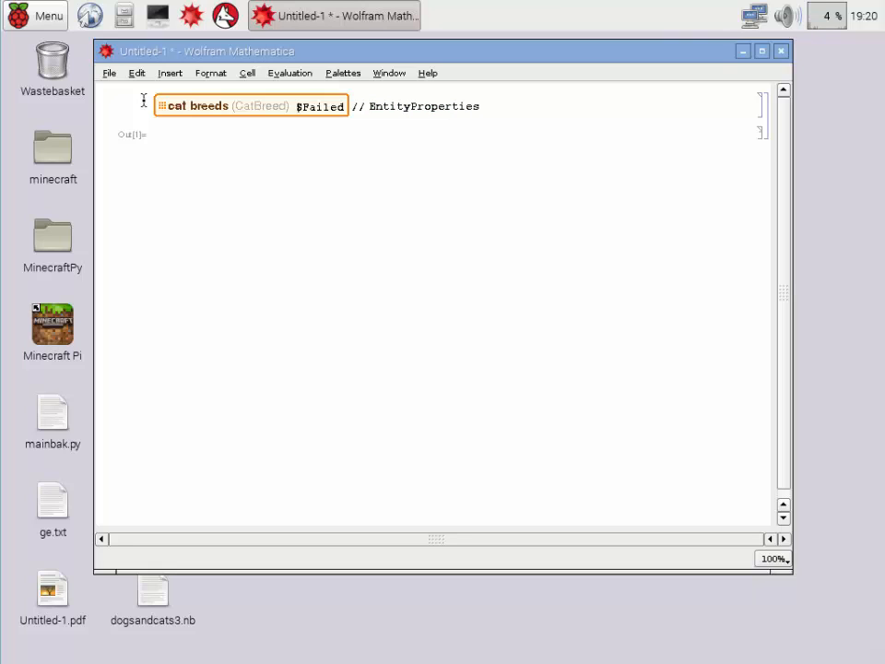
Evaluate the cat breed properties list and copy the image property for the catpics input.
{"action": "key", "text": "shift+Return"}
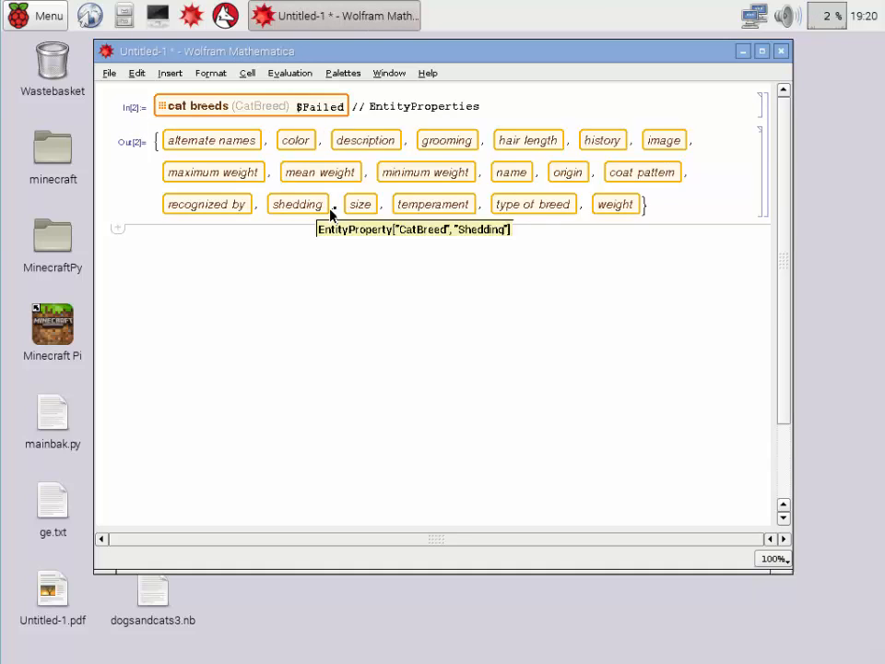
{"action": "mouse_move", "coordinate": [663, 140]}
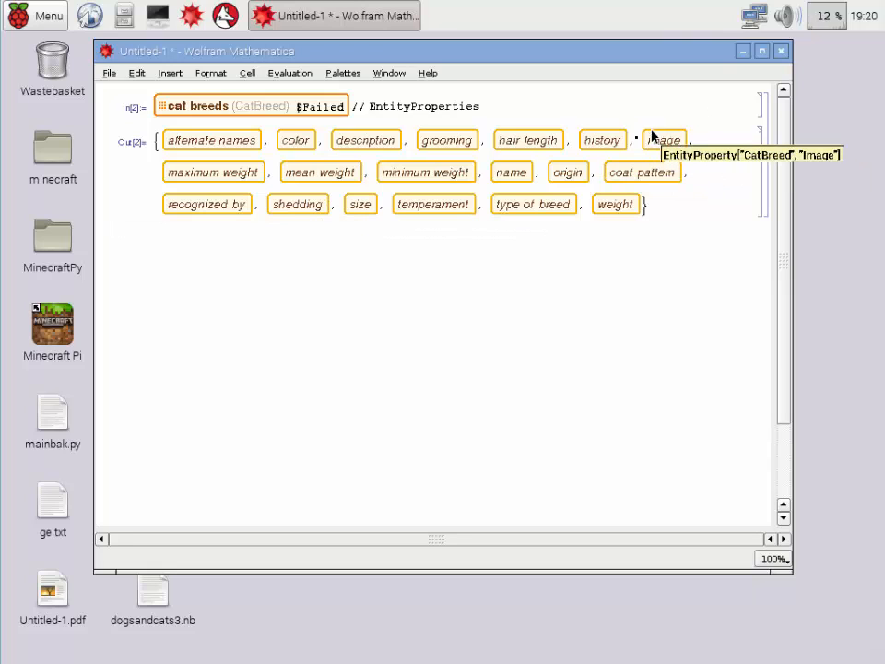
{"action": "left_click", "coordinate": [663, 140]}
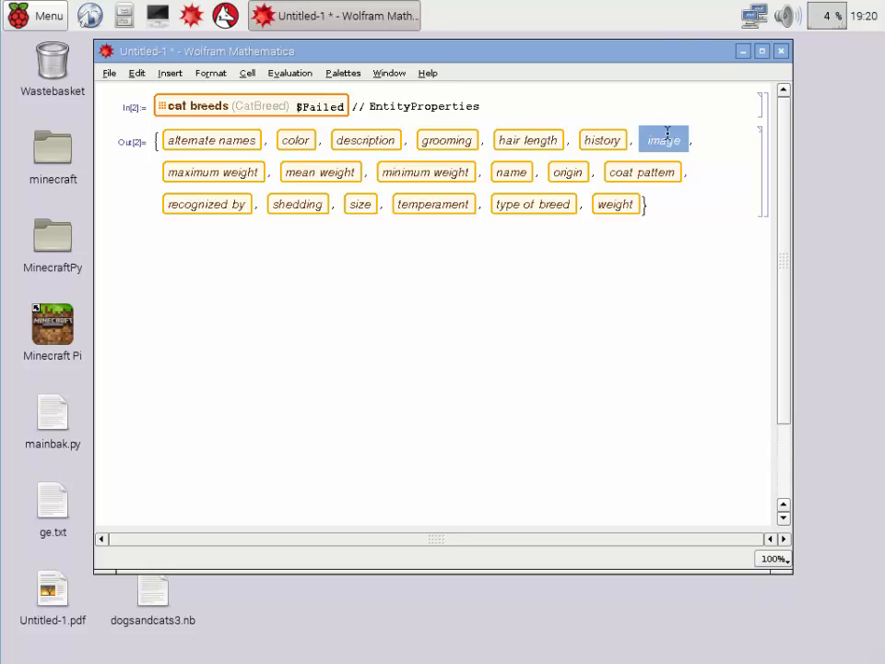
{"action": "right_click", "coordinate": [664, 140]}
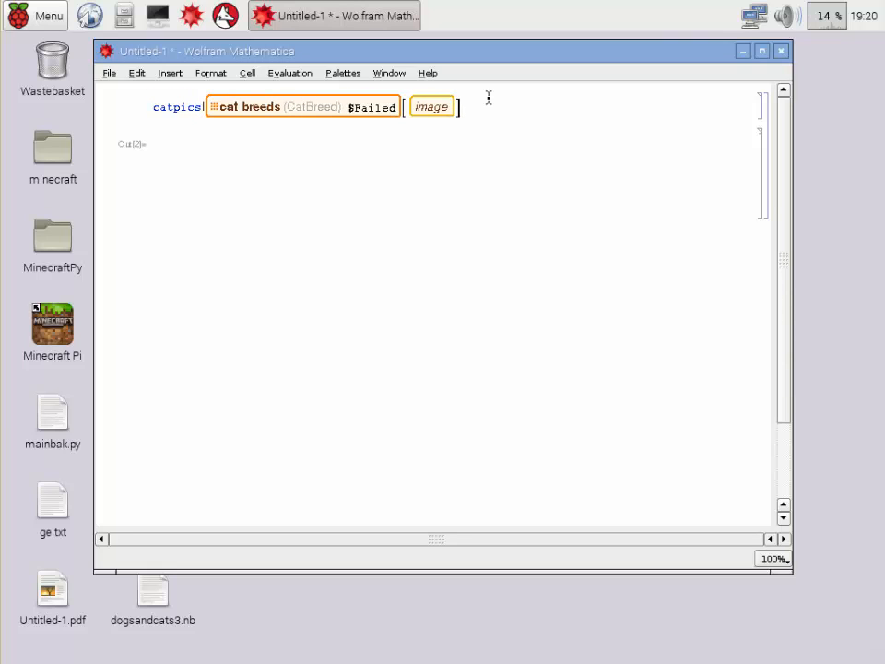
Assign catpics = images of all cat breeds and evaluate to show the cat photo gallery.
{"action": "type", "text": "="}
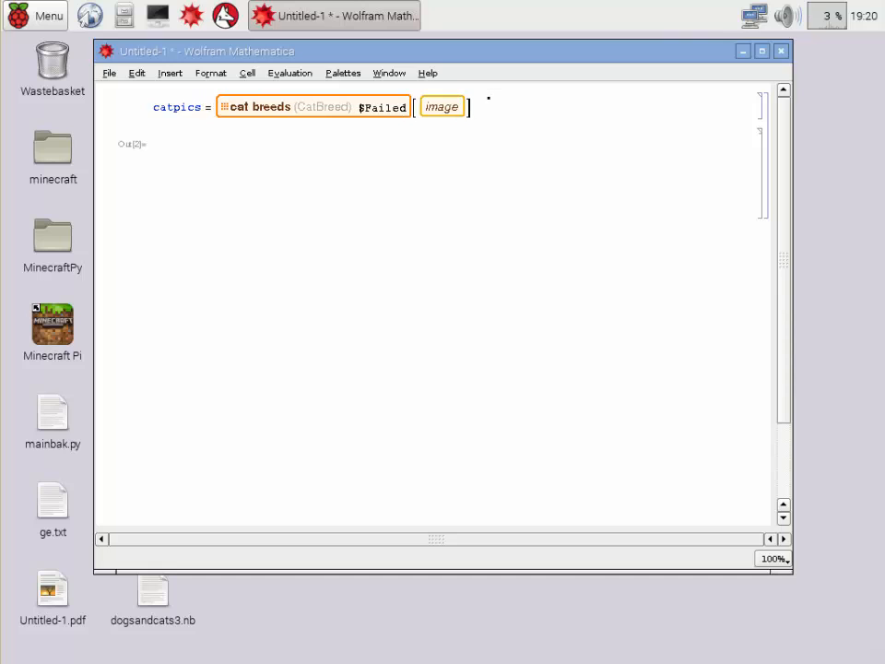
{"action": "key", "text": "shift+Return"}
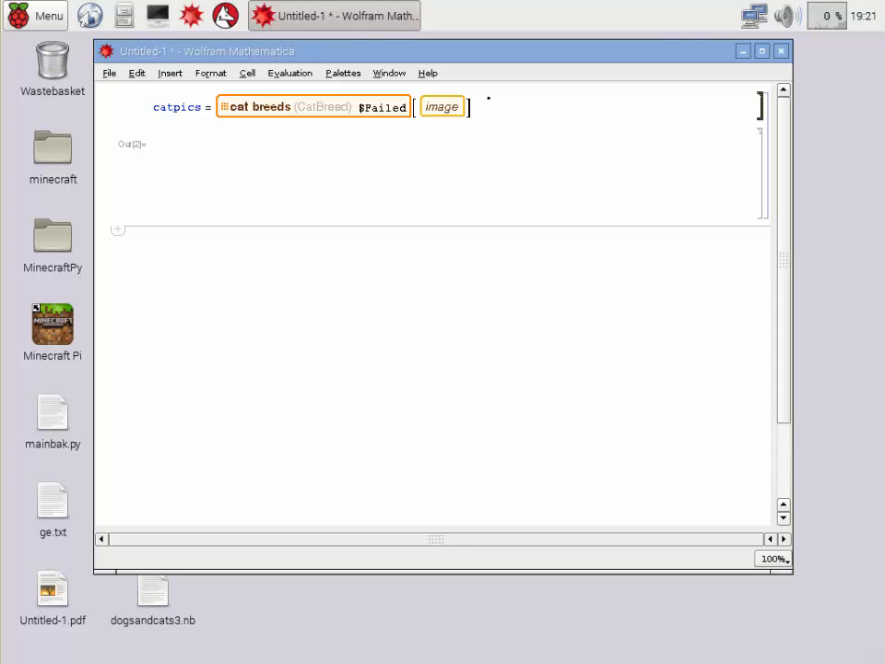
{"action": "key", "text": "shift+Return"}
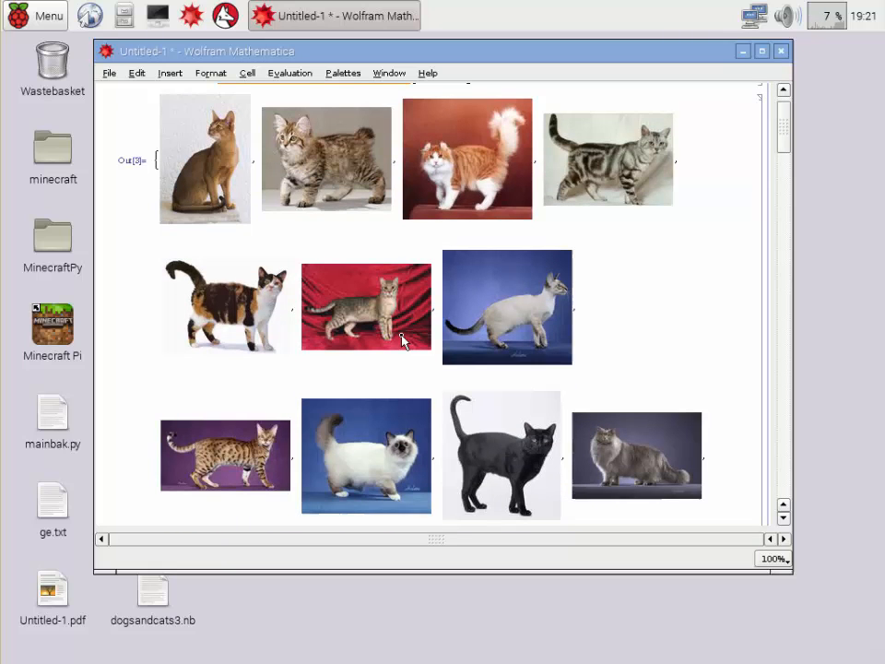
{"action": "scroll", "scroll_direction": "down", "scroll_amount": 3}
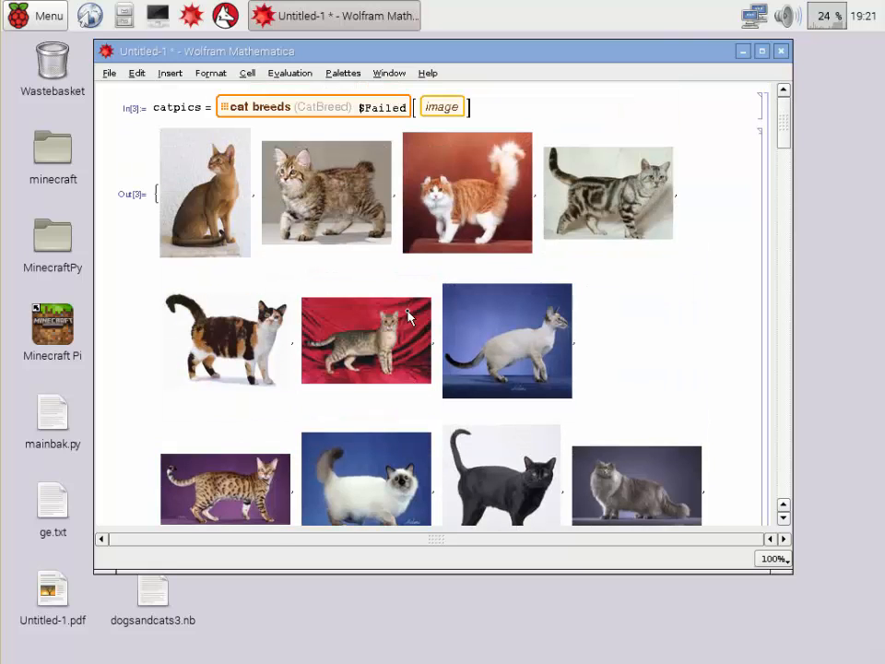
{"action": "mouse_move", "coordinate": [730, 164]}
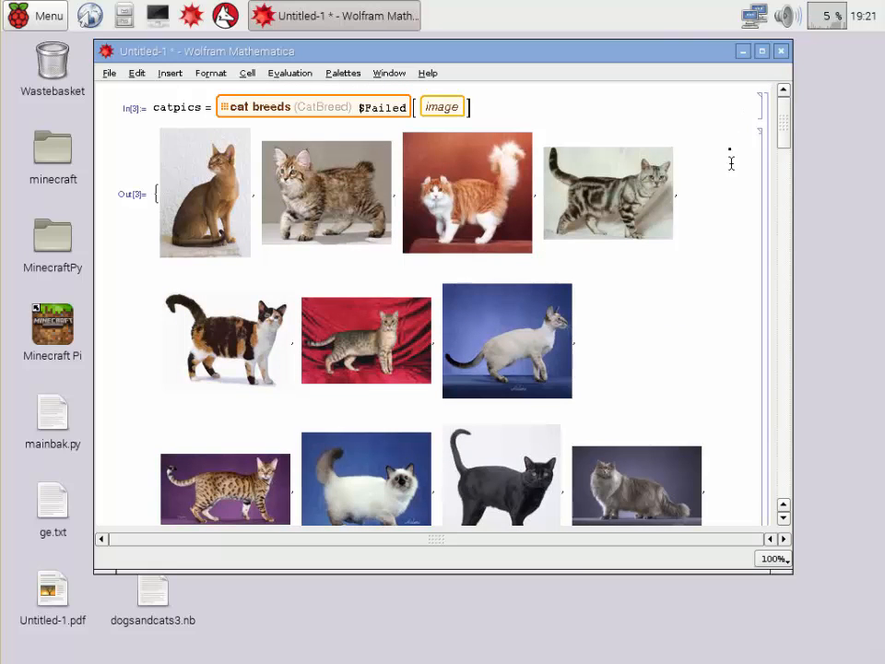
{"action": "mouse_move", "coordinate": [133, 115]}
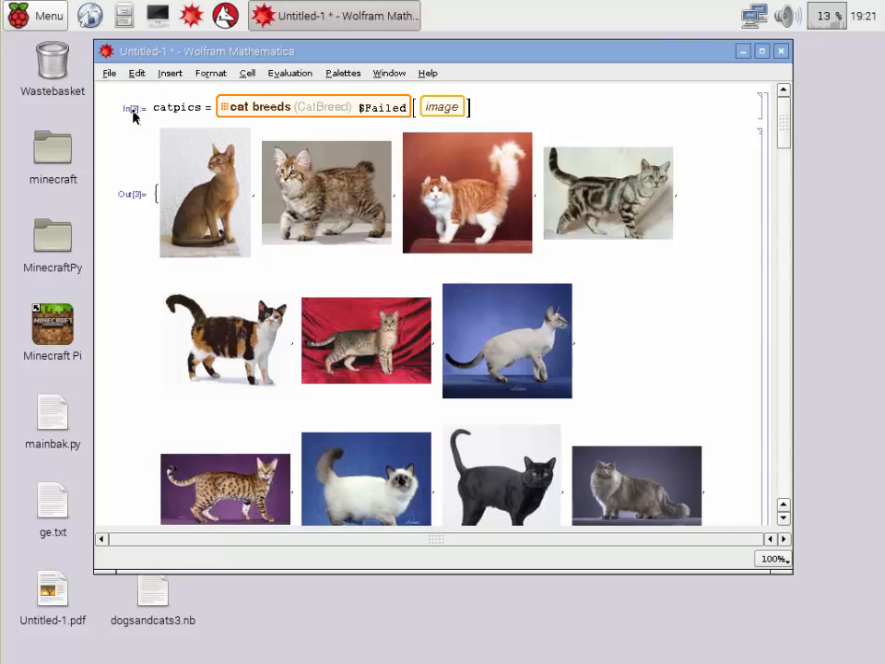
{"action": "mouse_move", "coordinate": [104, 147]}
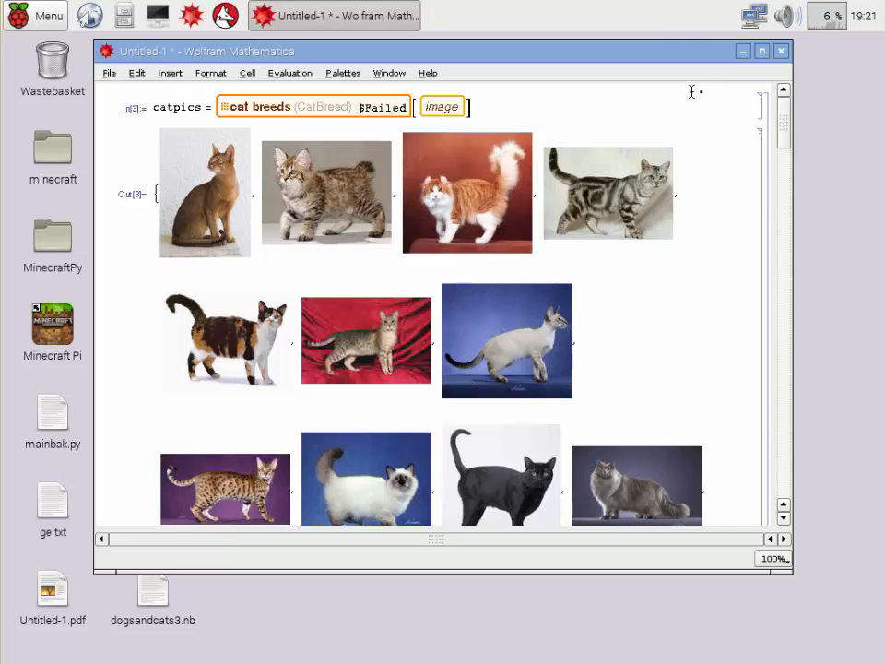
{"action": "mouse_move", "coordinate": [759, 102]}
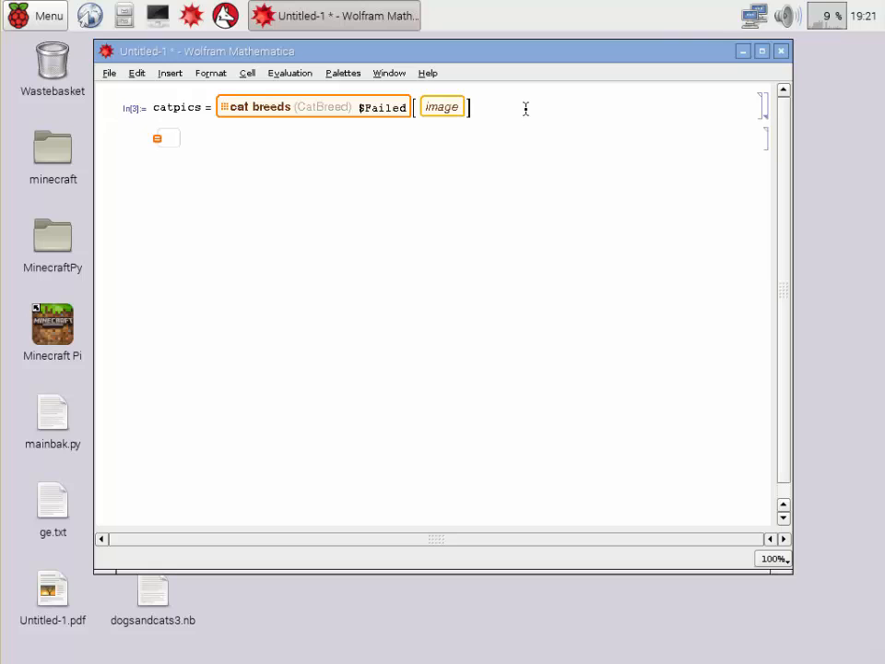
Evaluate 'dog breeds // EntityProperties' to list every dog breed property.
{"action": "type", "text": "dog bree"}
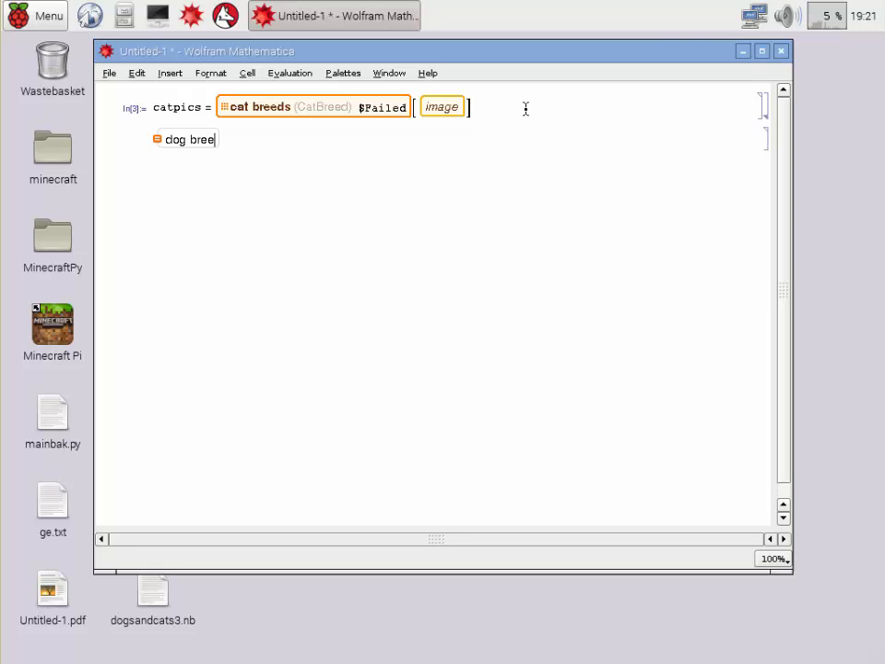
{"action": "type", "text": "ds"}
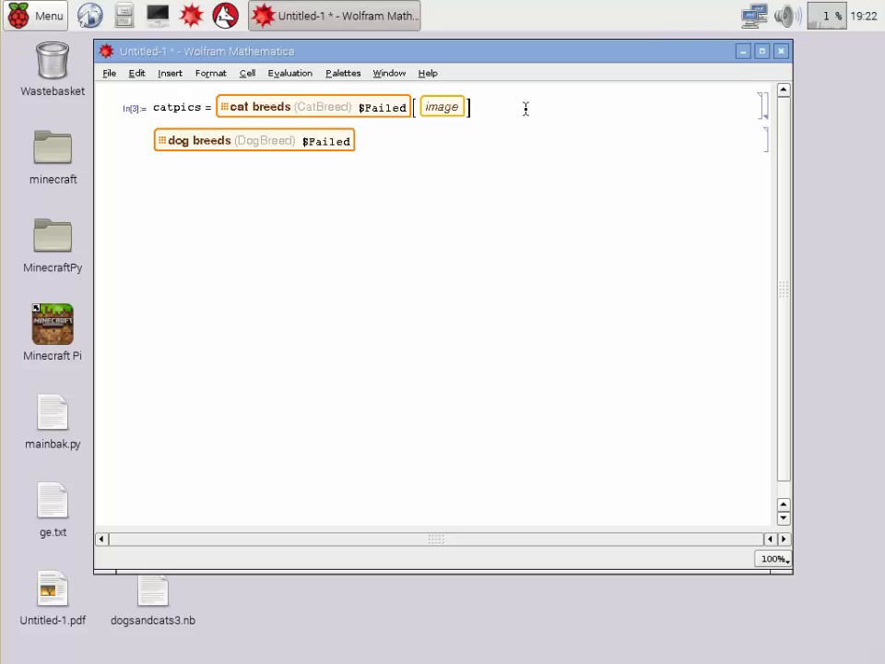
{"action": "type", "text": "// Entl"}
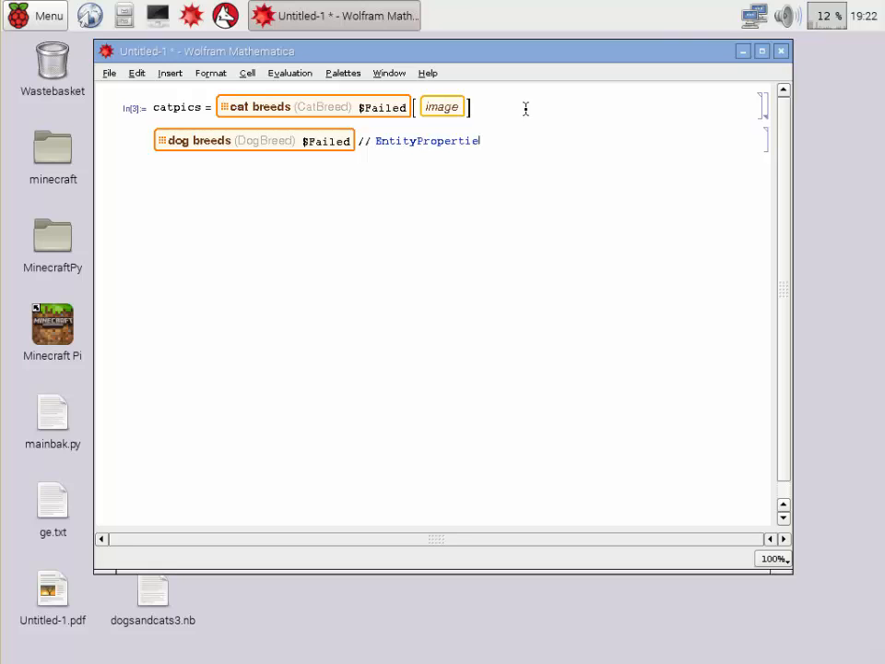
{"action": "type", "text": "s"}
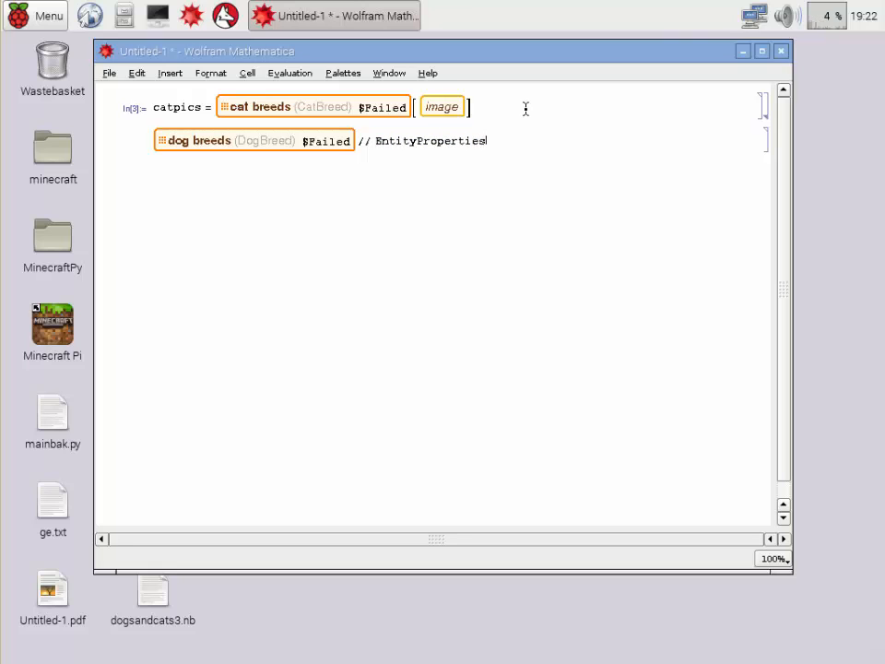
{"action": "key", "text": "shift+Return"}
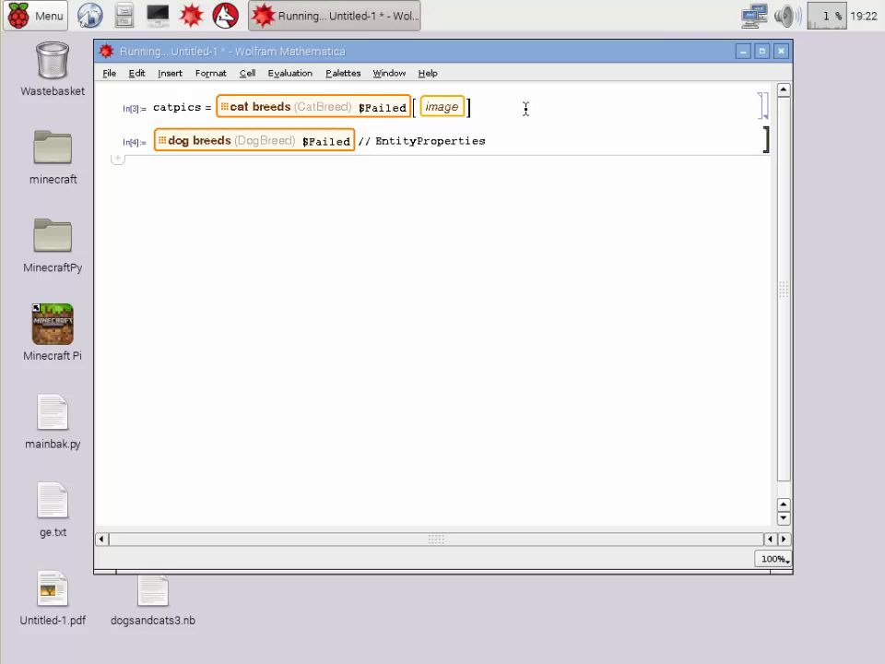
{"action": "key", "text": "shift+Return"}
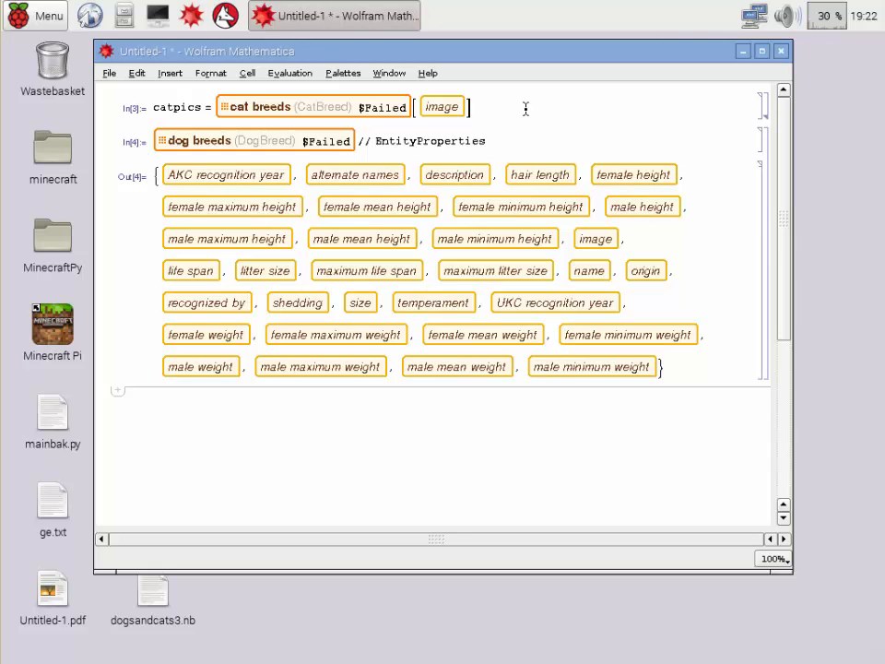
{"action": "mouse_move", "coordinate": [595, 237]}
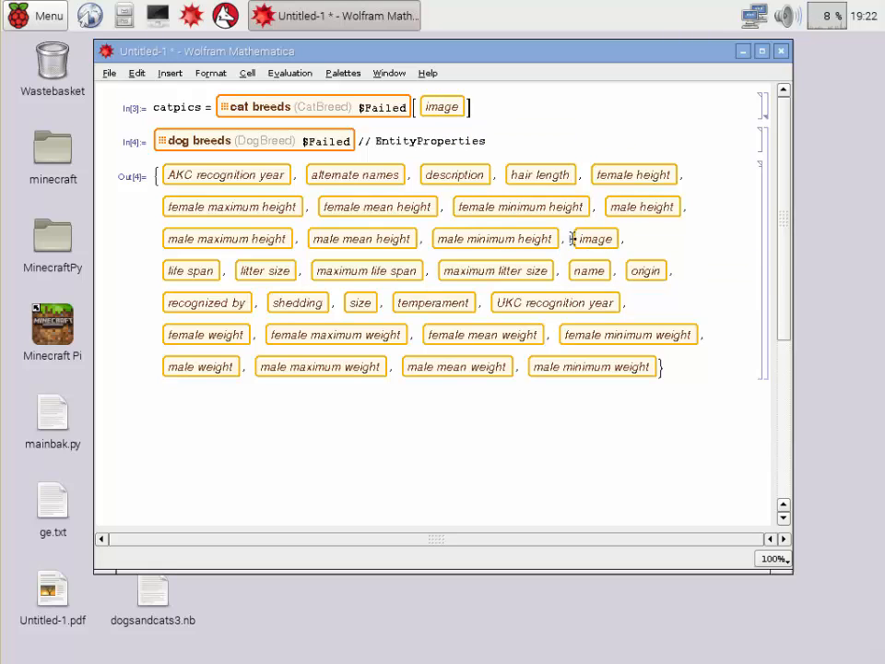
Copy the image property and rewrite the input as dogpics = Take[dog breeds image, 50].
{"action": "right_click", "coordinate": [593, 239]}
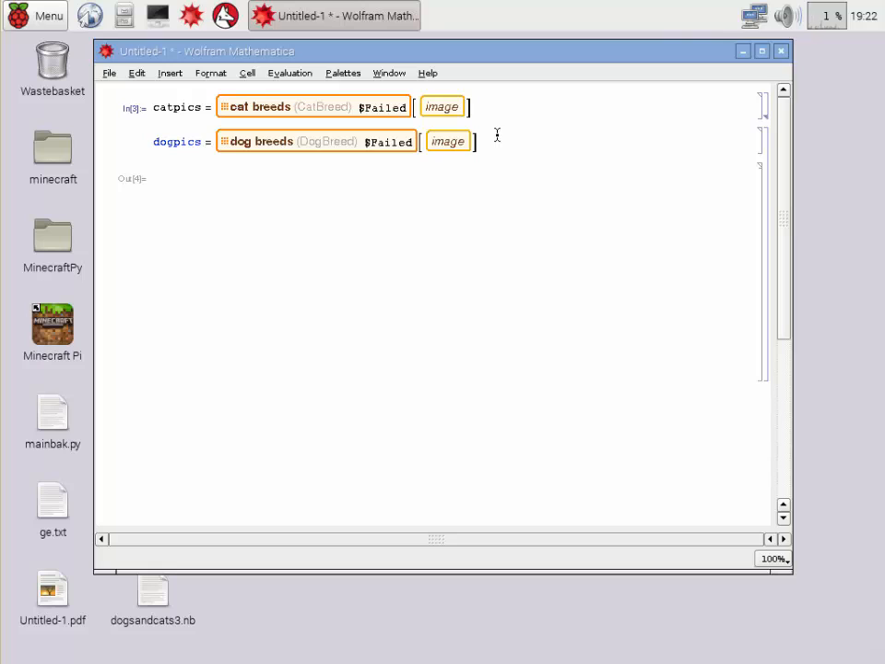
{"action": "type", "text": "Take["}
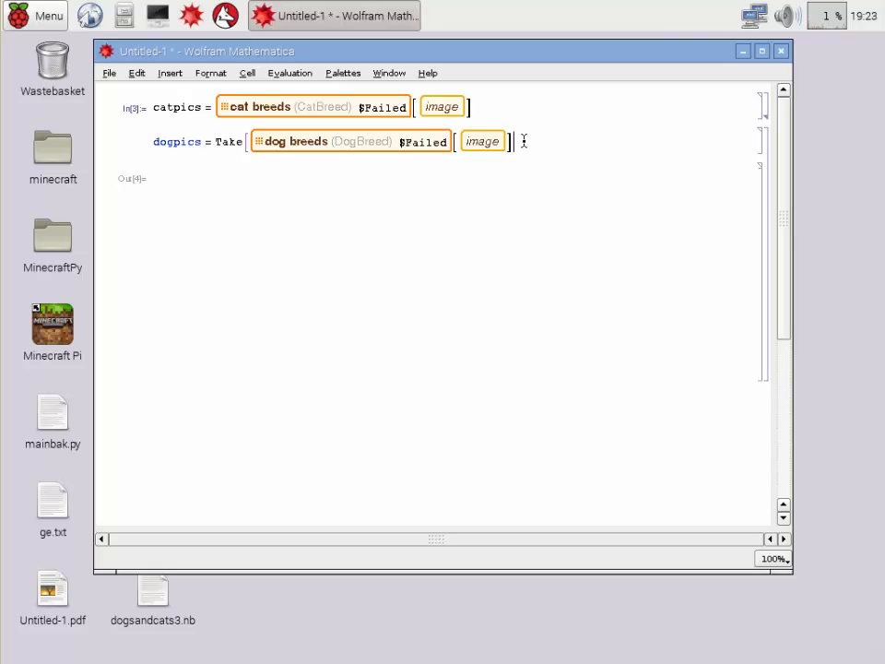
{"action": "type", "text": ", 50"}
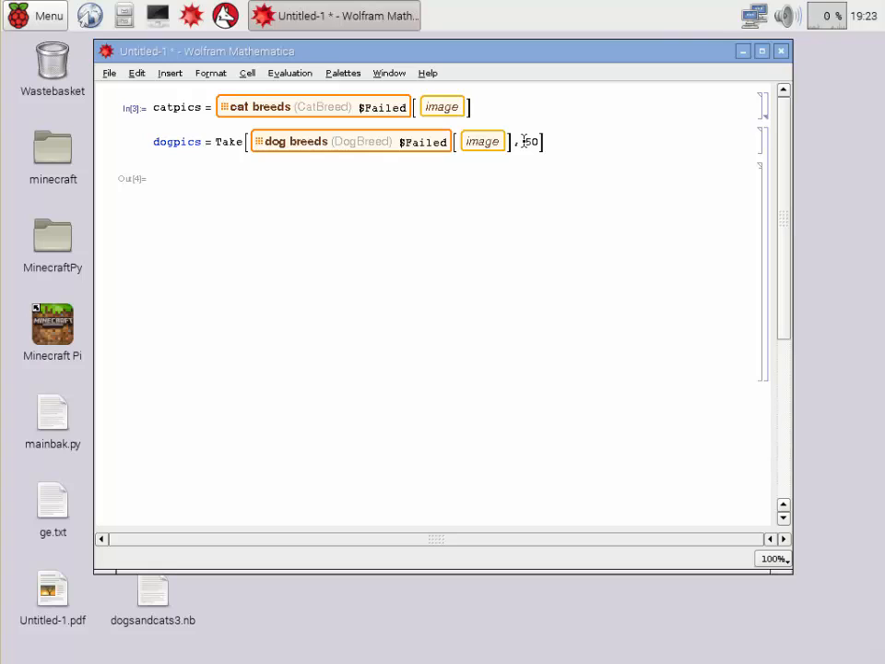
Evaluate dogpics to fetch the 50 dog breed pictures.
{"action": "key", "text": "shift+Return"}
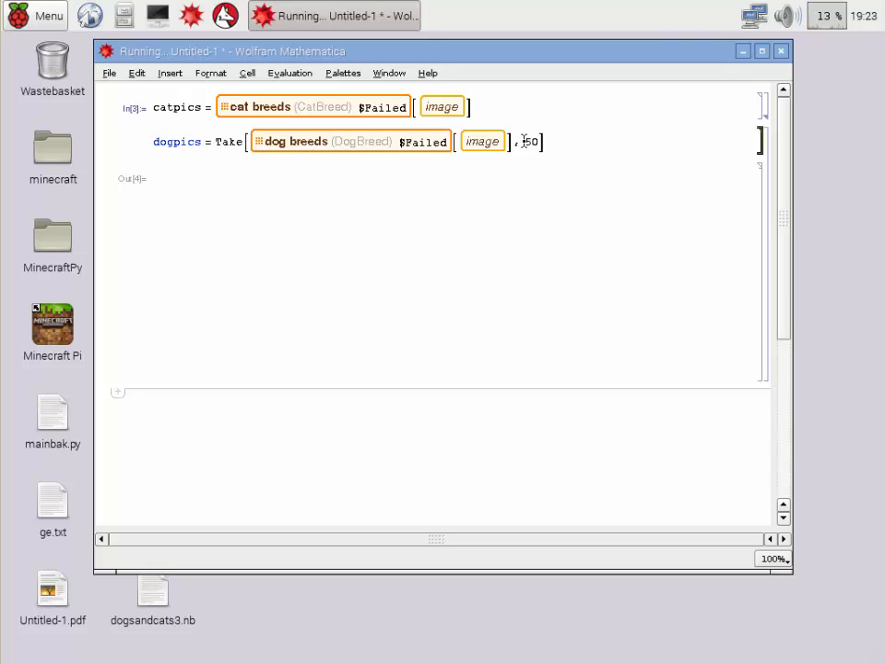
{"action": "key", "text": "shift+Return"}
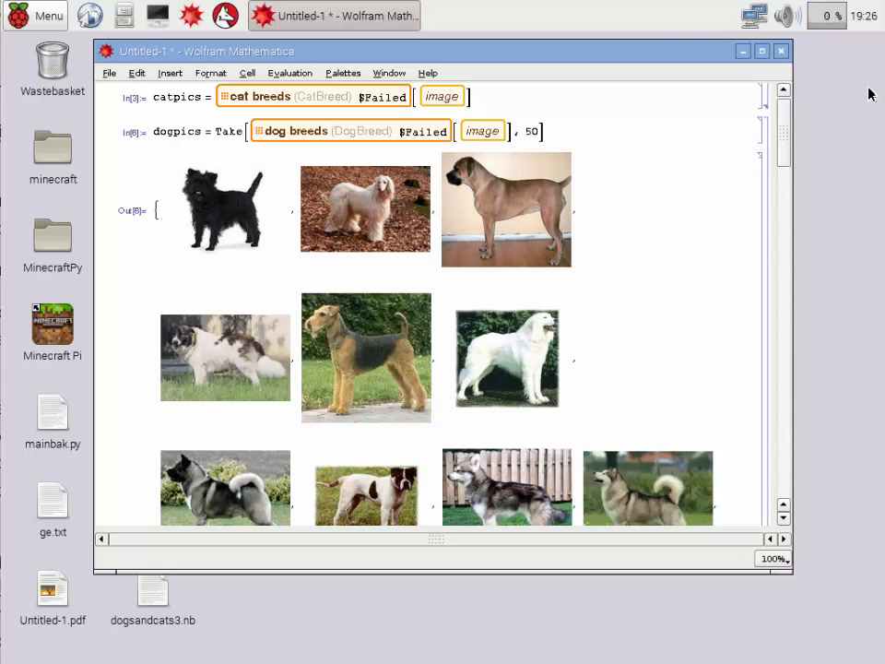
{"action": "mouse_move", "coordinate": [627, 387]}
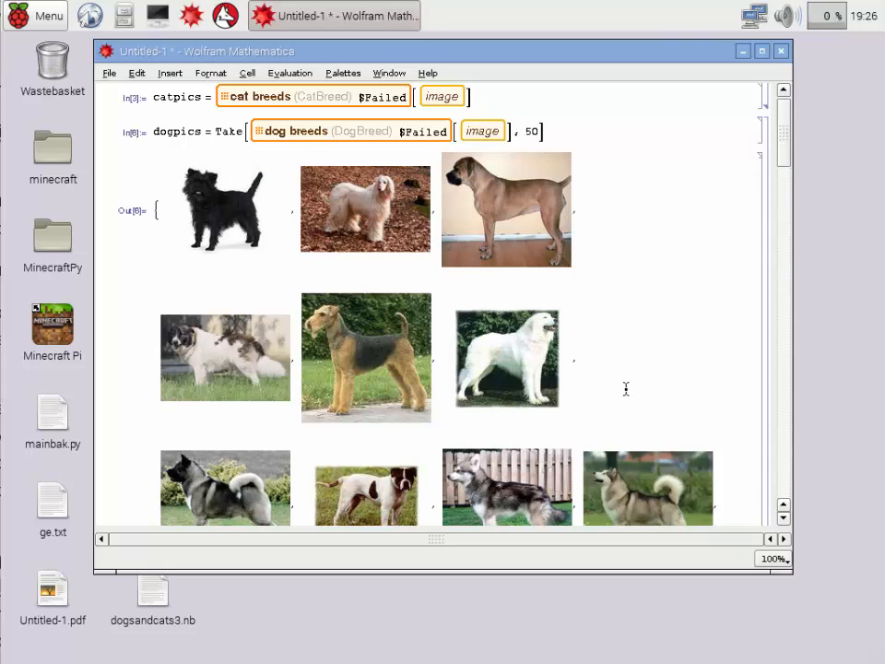
{"action": "mouse_move", "coordinate": [733, 140]}
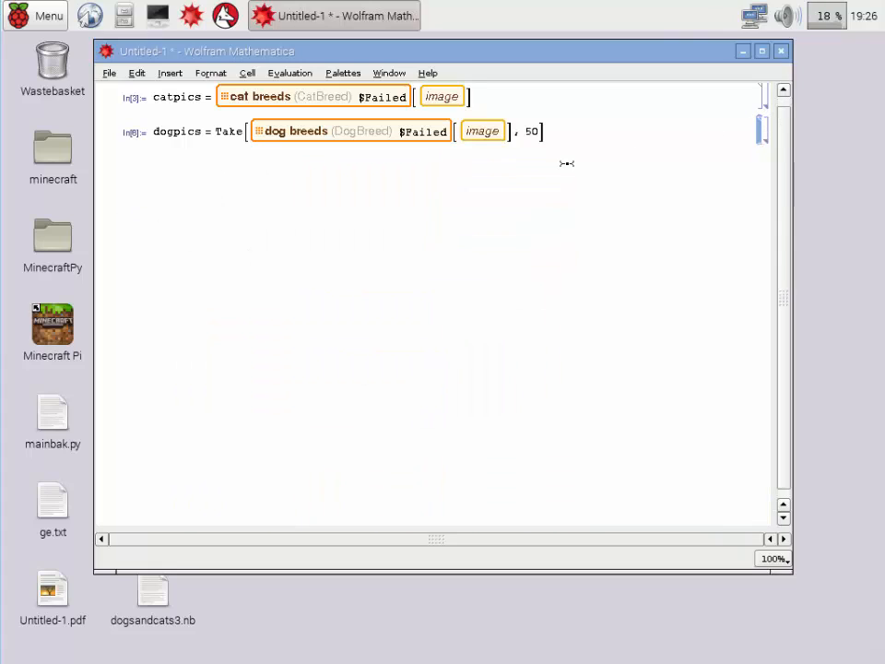
{"action": "mouse_move", "coordinate": [859, 181]}
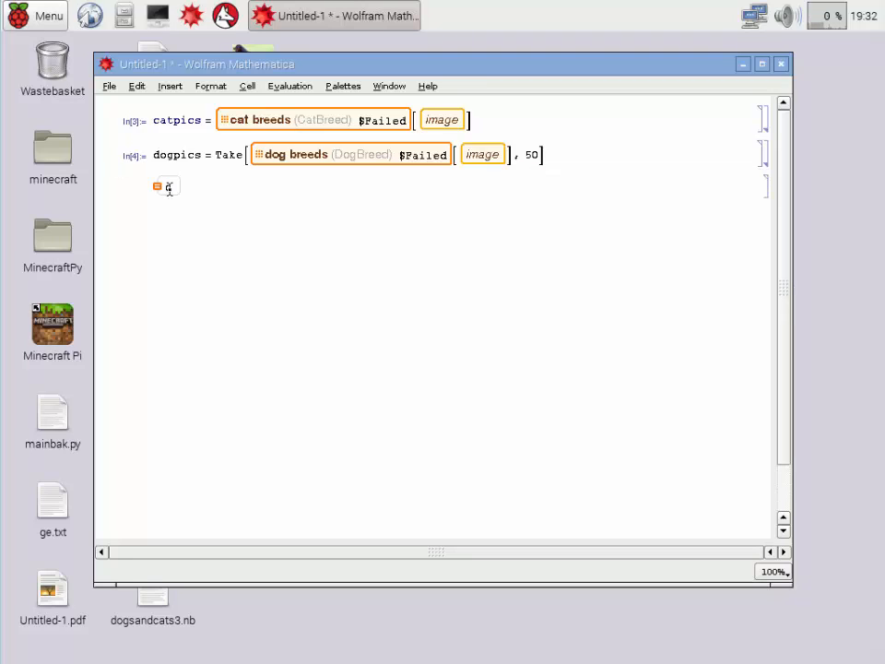
Evaluate cat = the domestic cat species entity from free-form input 'cat'.
{"action": "type", "text": "cat"}
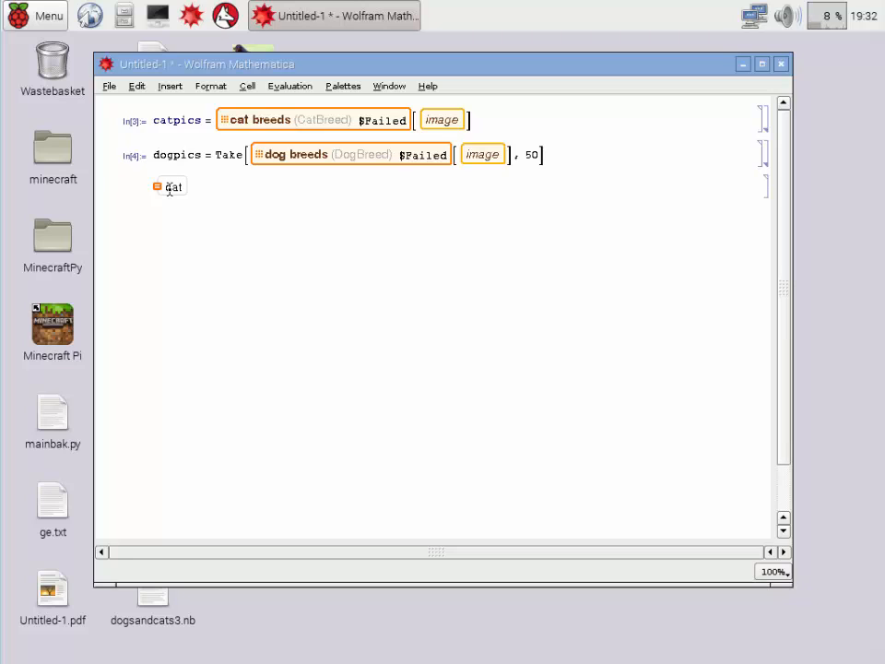
{"action": "left_click", "coordinate": [169, 188]}
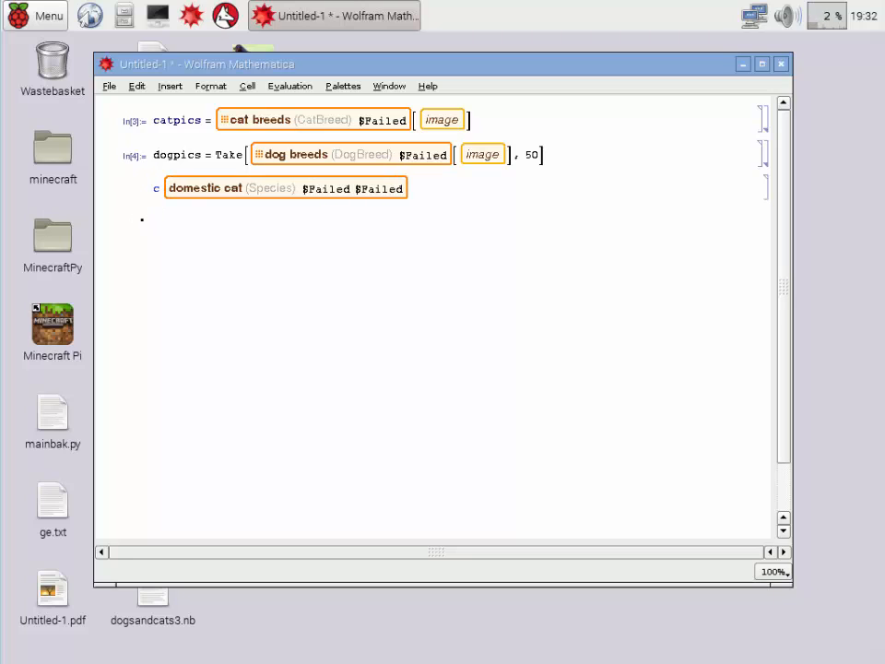
{"action": "type", "text": "at ="}
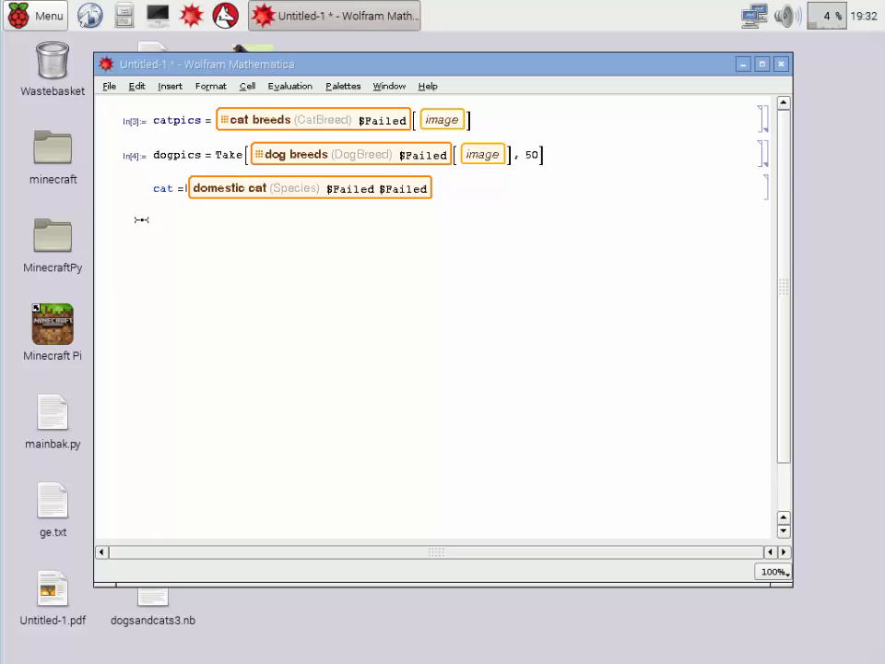
{"action": "key", "text": "shift+Return"}
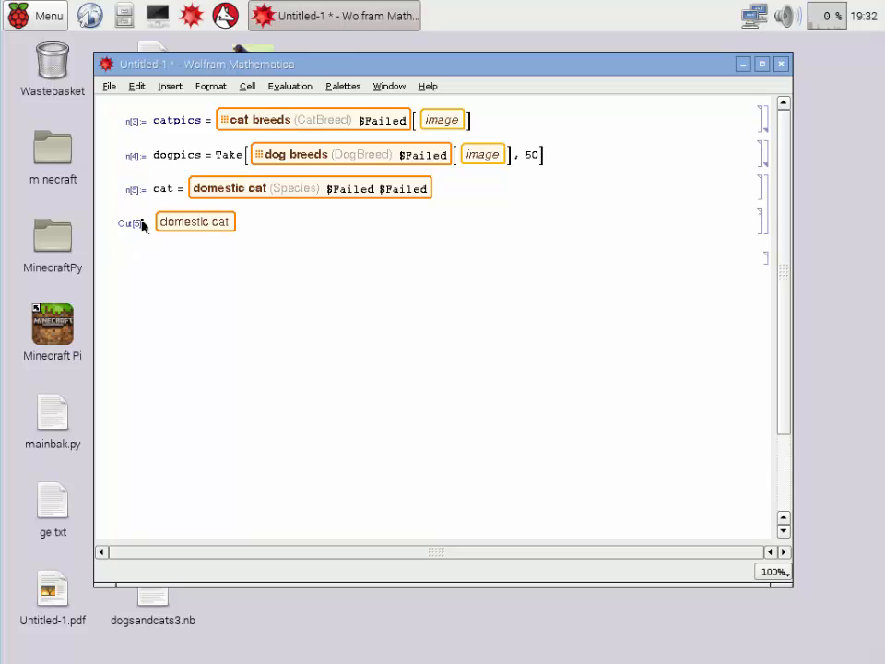
Evaluate dog = the dog species entity from free-form input 'dog'.
{"action": "type", "text": "dog"}
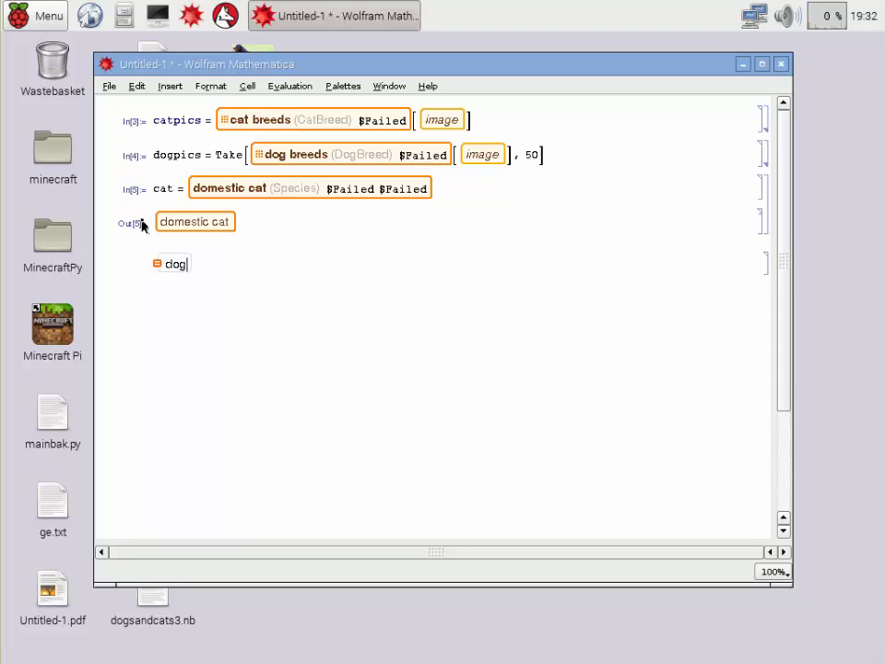
{"action": "key", "text": "shift+Return"}
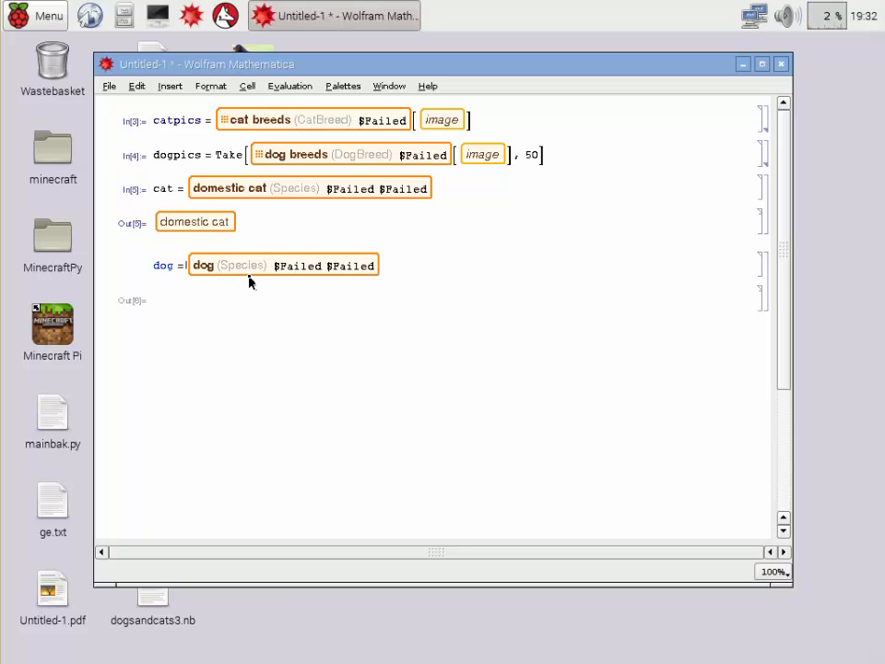
{"action": "key", "text": "shift+Return"}
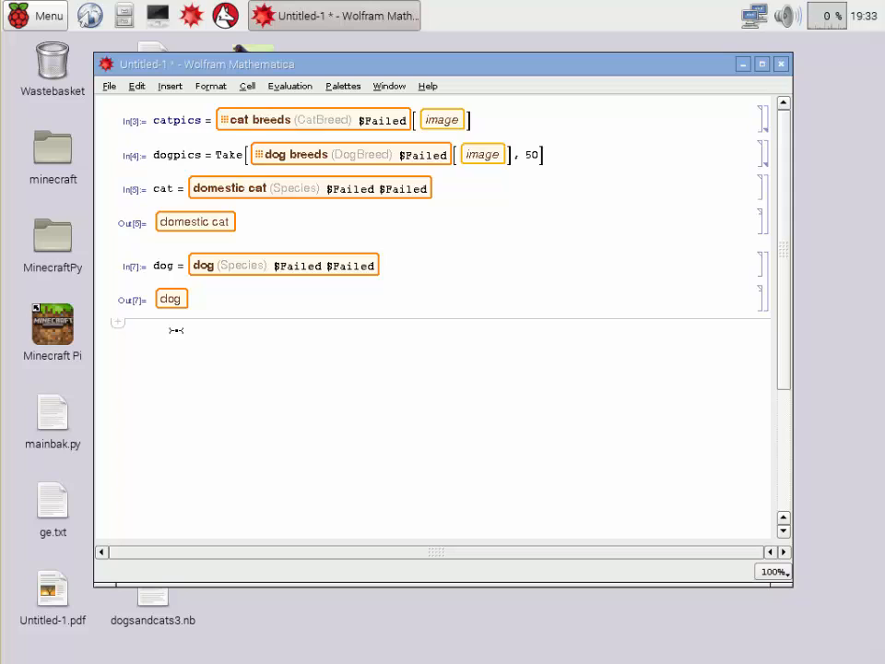
Write allPics = {Thread[catpics -> cat], pairing every cat picture with cat.
{"action": "type", "text": "all"}
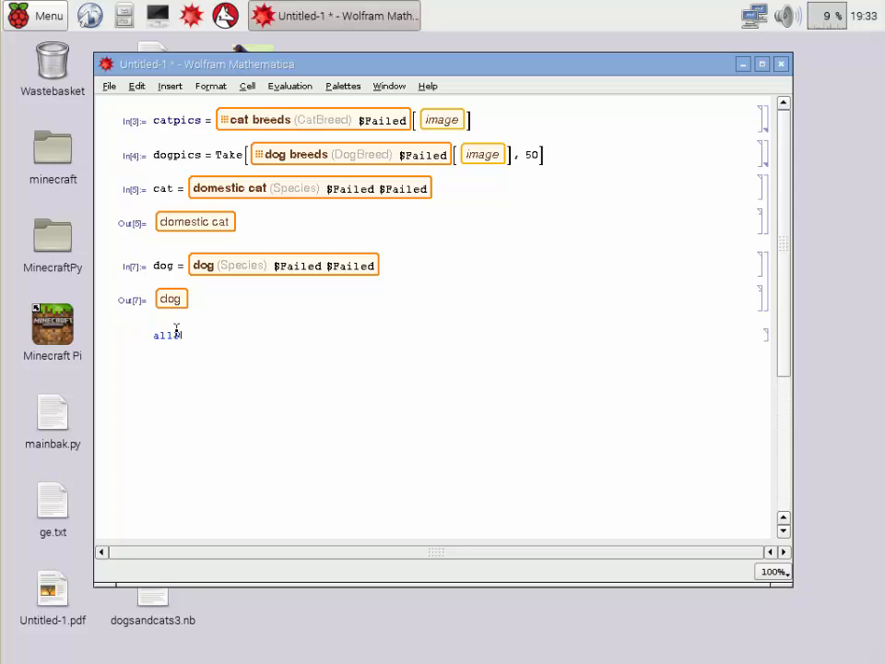
{"action": "type", "text": "pics ="}
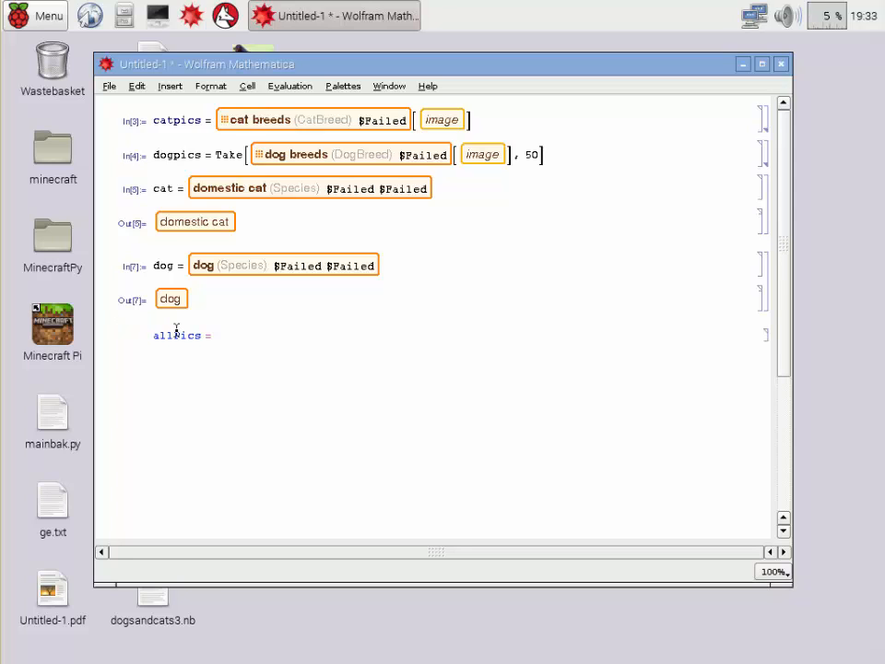
{"action": "type", "text": "{Th"}
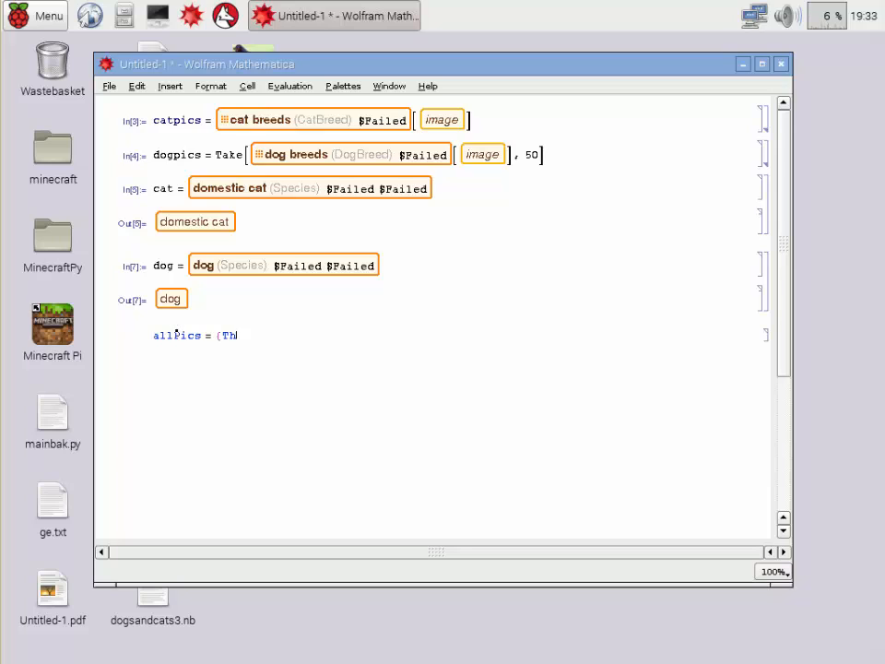
{"action": "type", "text": "read"}
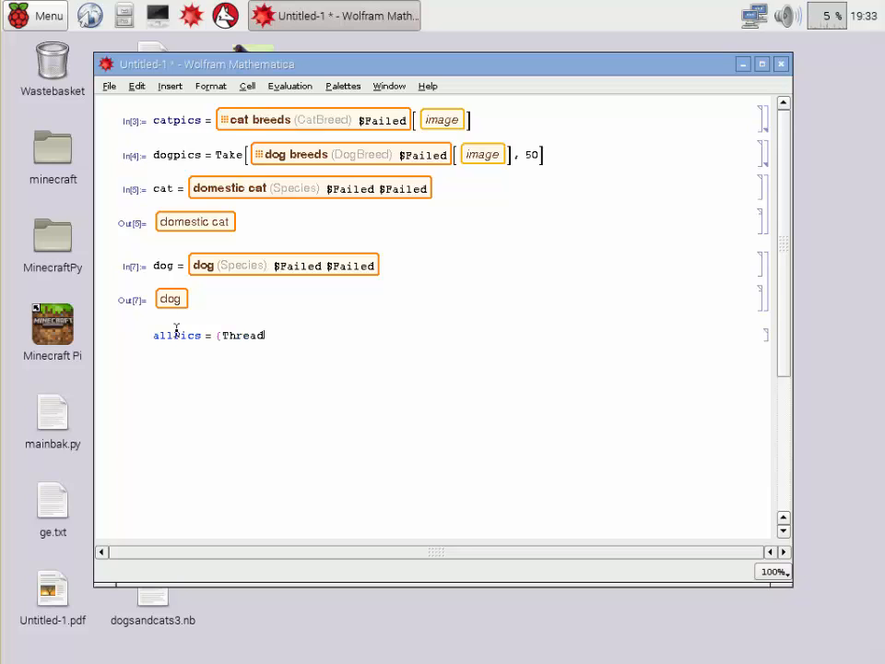
{"action": "type", "text": "[catpics"}
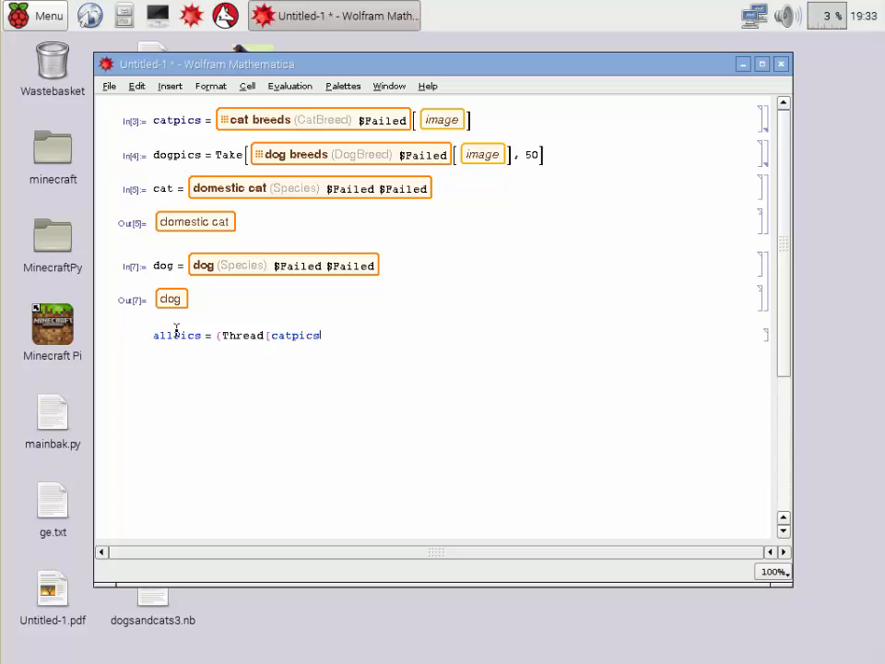
{"action": "type", "text": "+"}
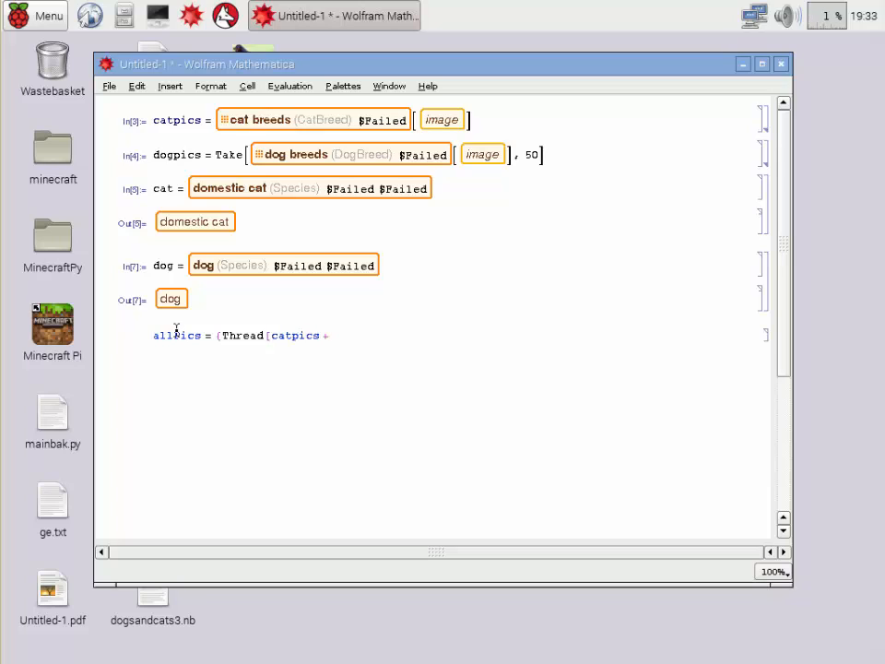
{"action": "key", "text": "BackSpace"}
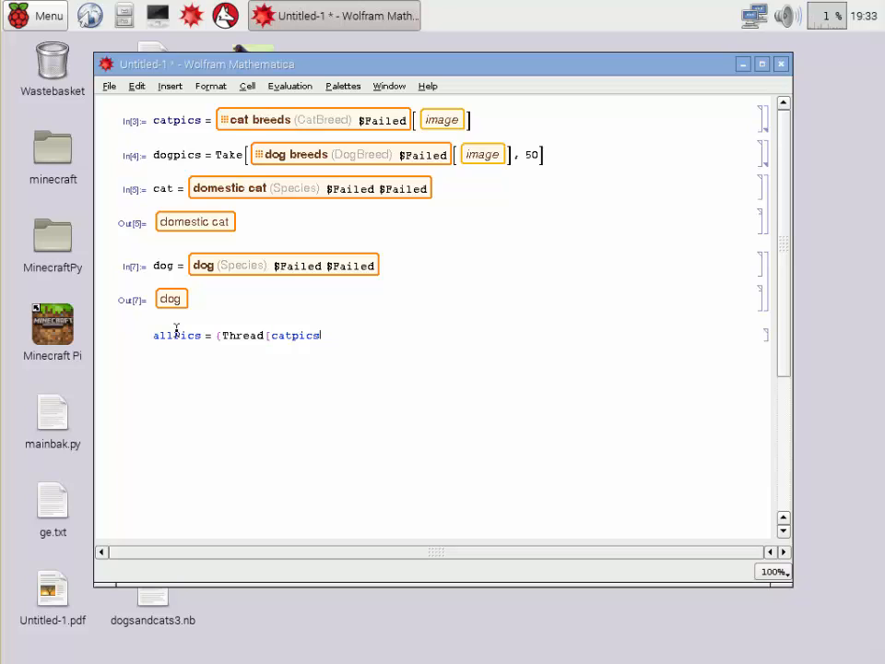
{"action": "type", "text": "]"}
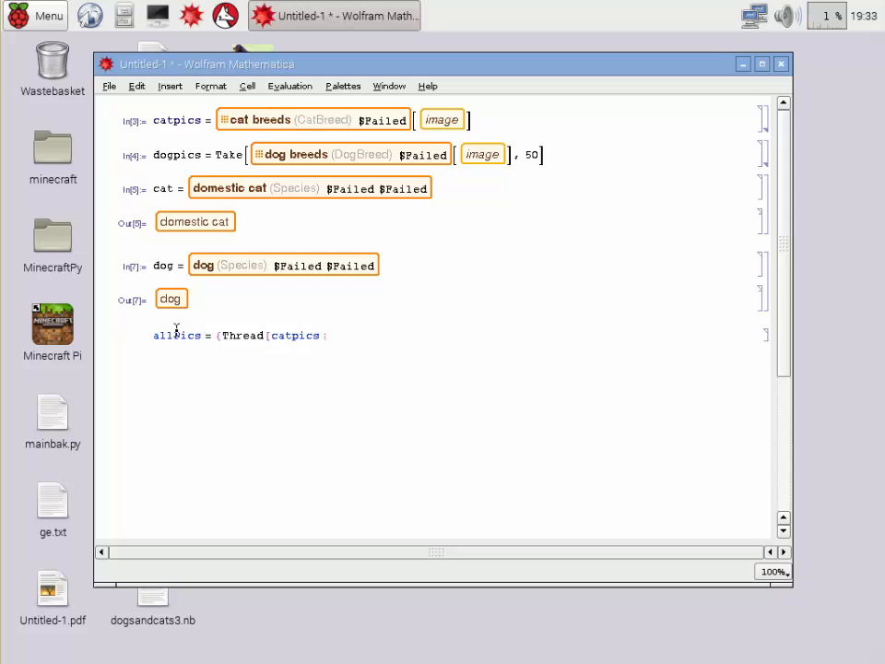
{"action": "type", "text": "->"}
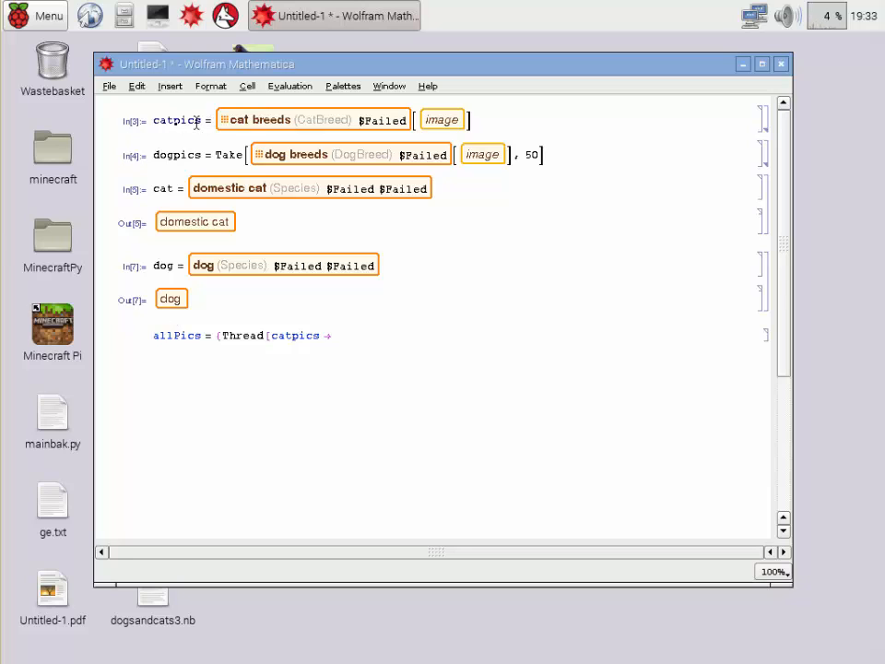
{"action": "mouse_move", "coordinate": [346, 351]}
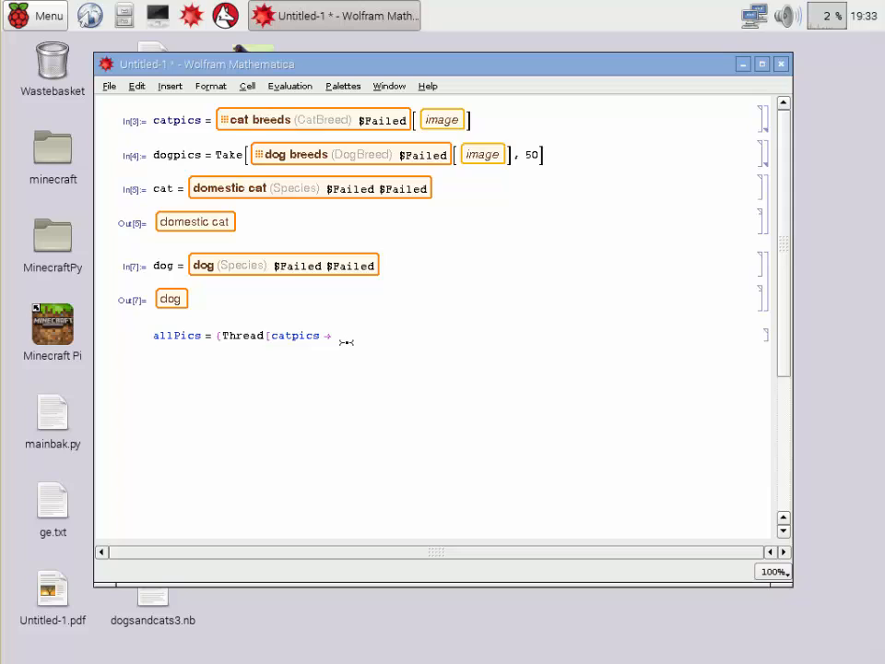
{"action": "type", "text": "cat"}
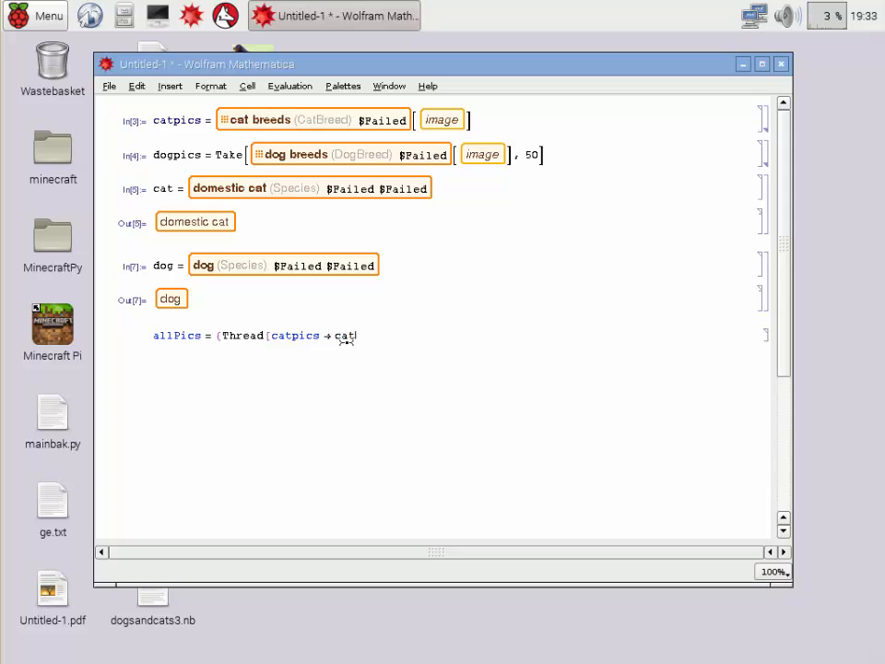
{"action": "type", "text": "],"}
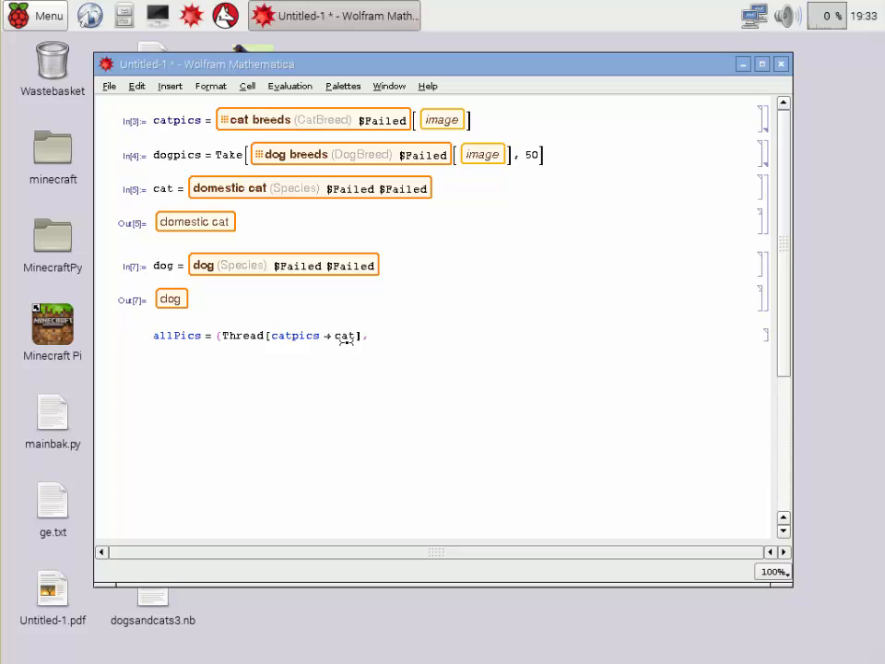
Add Thread[dogpics -> dog]} // Flatten to complete the allPics definition.
{"action": "type", "text": "Thread"}
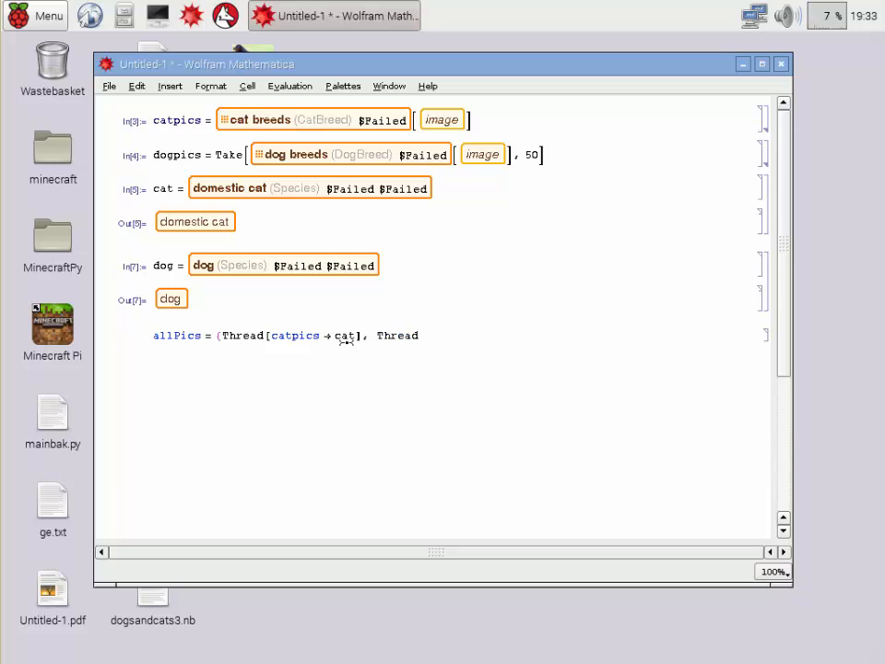
{"action": "type", "text": "["}
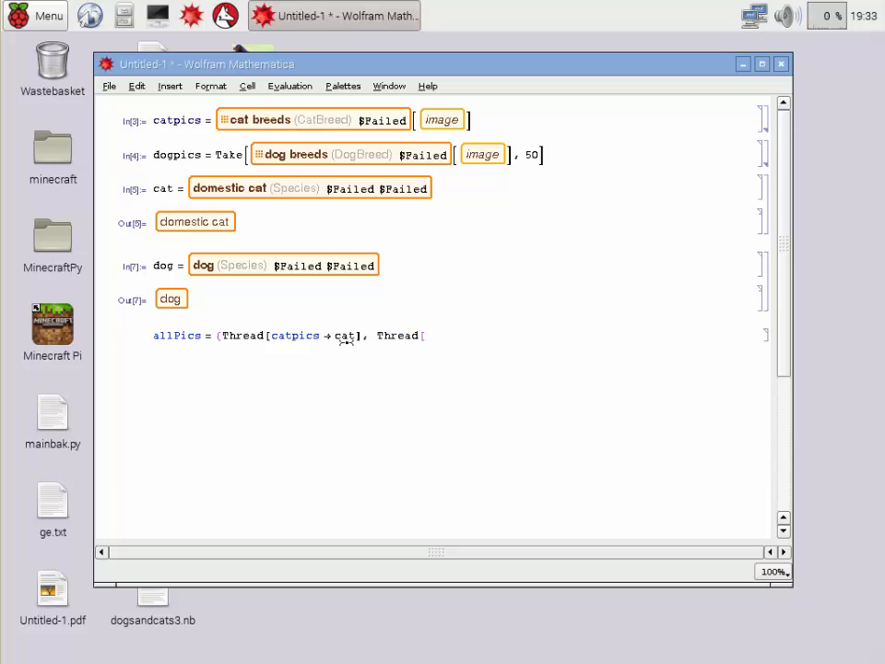
{"action": "type", "text": "dogpics"}
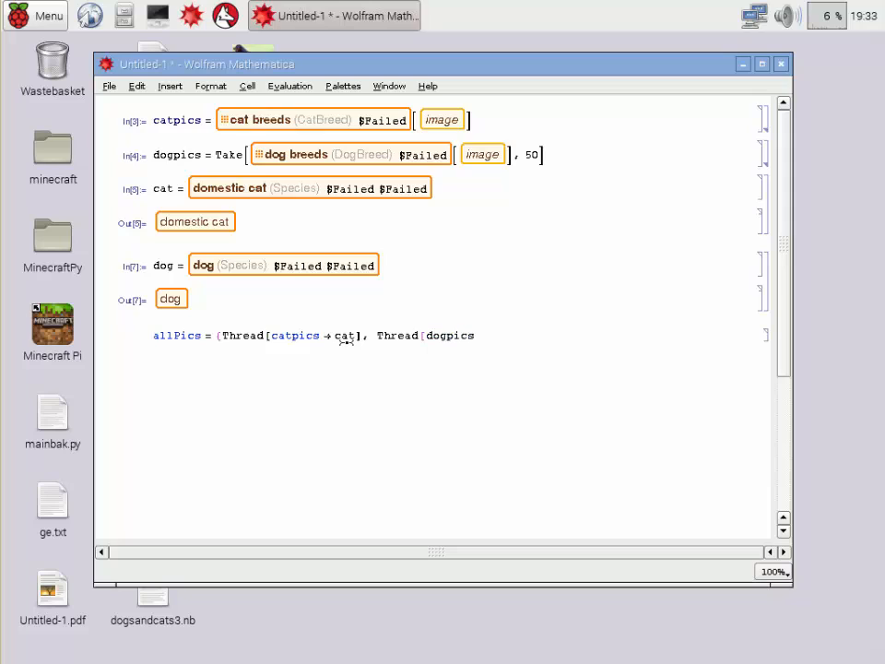
{"action": "type", "text": "→"}
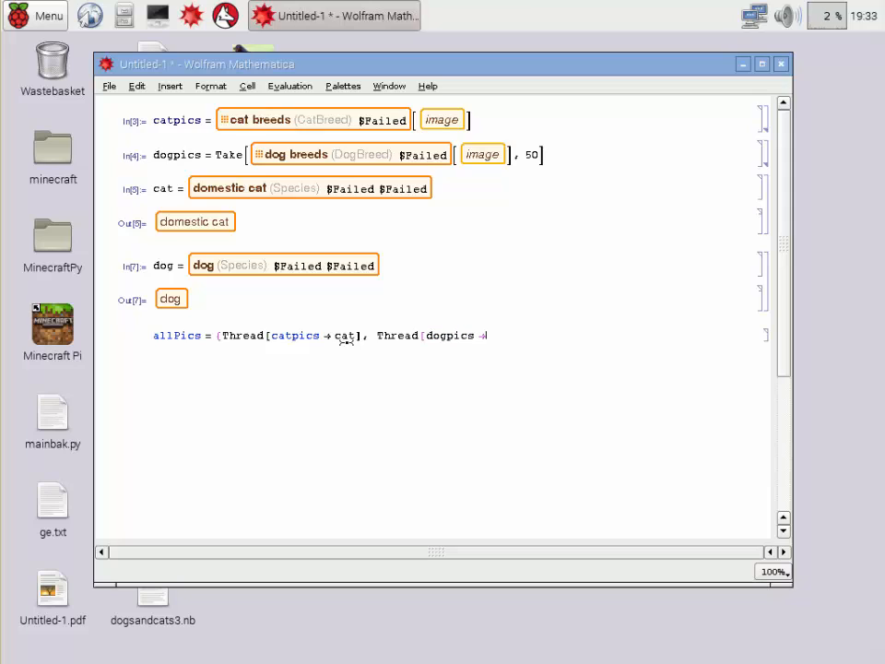
{"action": "type", "text": "dog"}
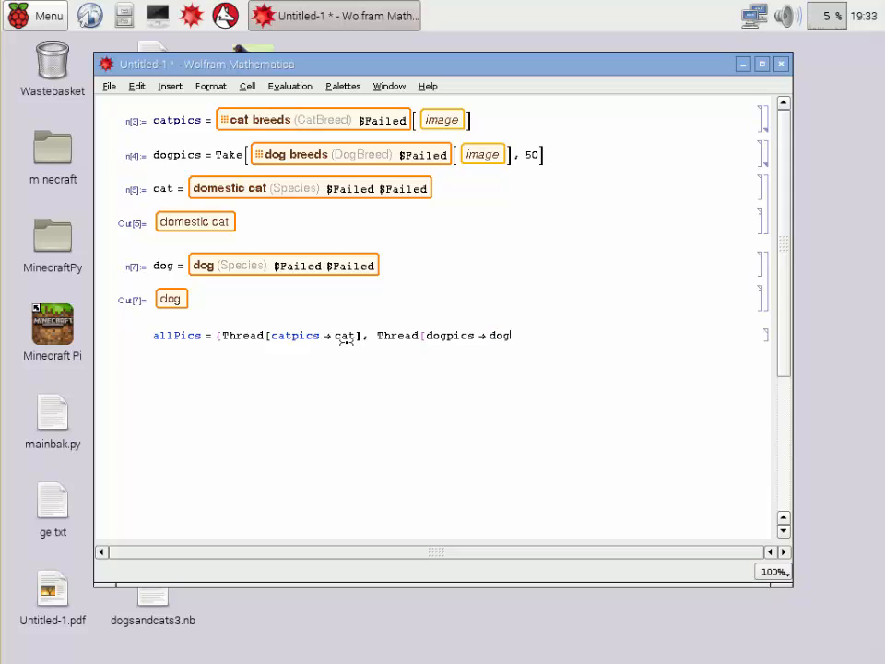
{"action": "type", "text": "]}"}
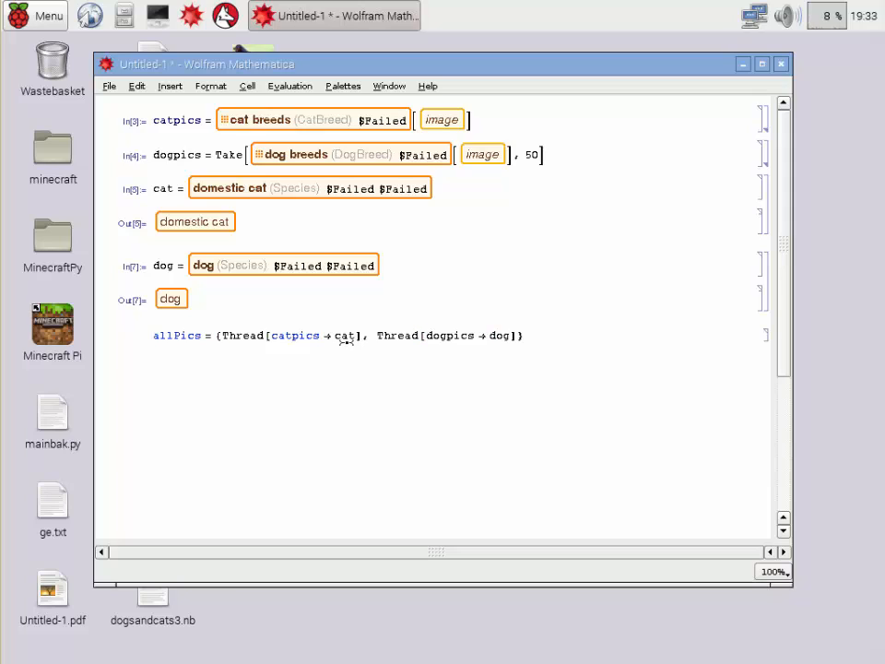
{"action": "type", "text": "//"}
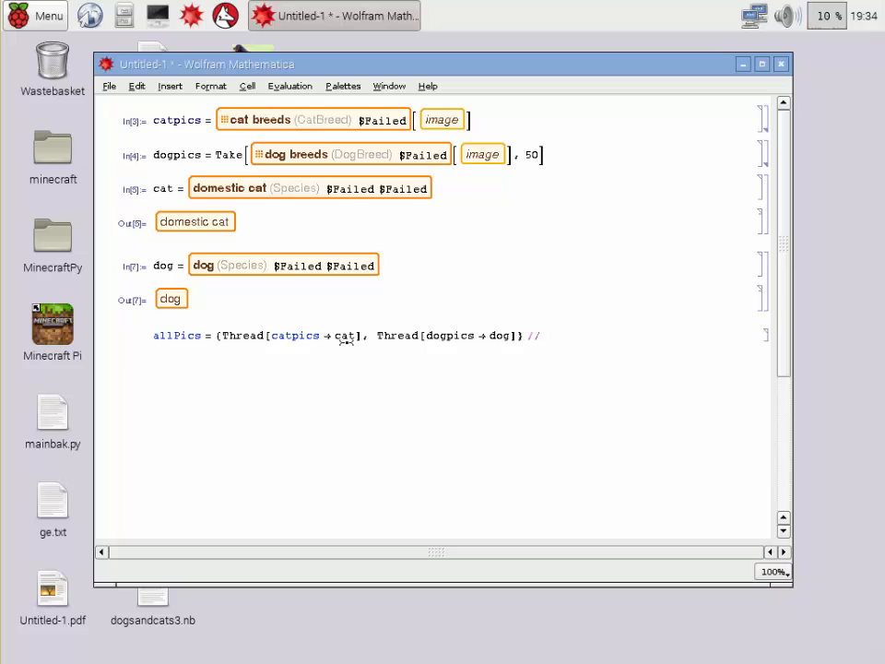
{"action": "type", "text": "Flat"}
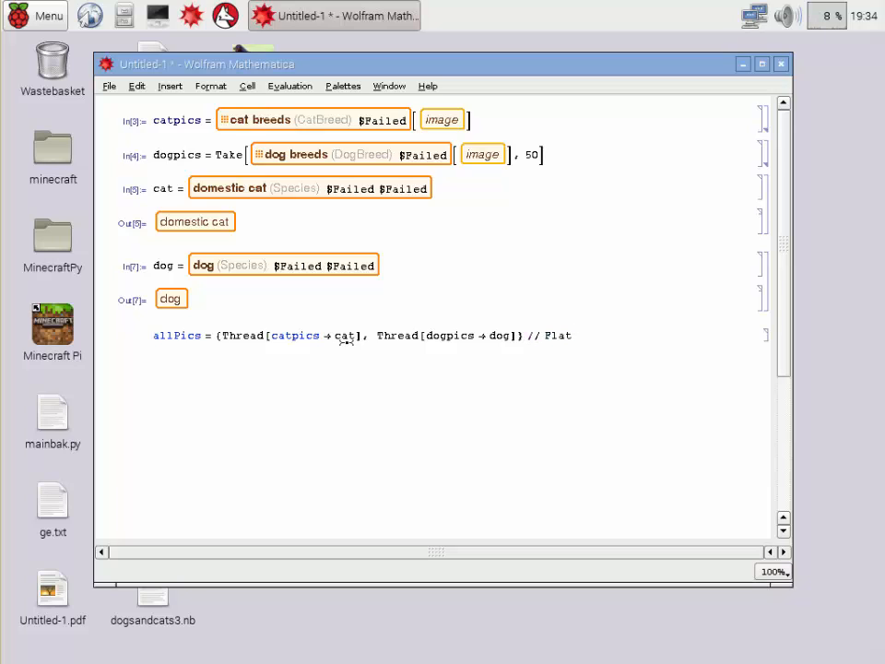
{"action": "type", "text": "ten"}
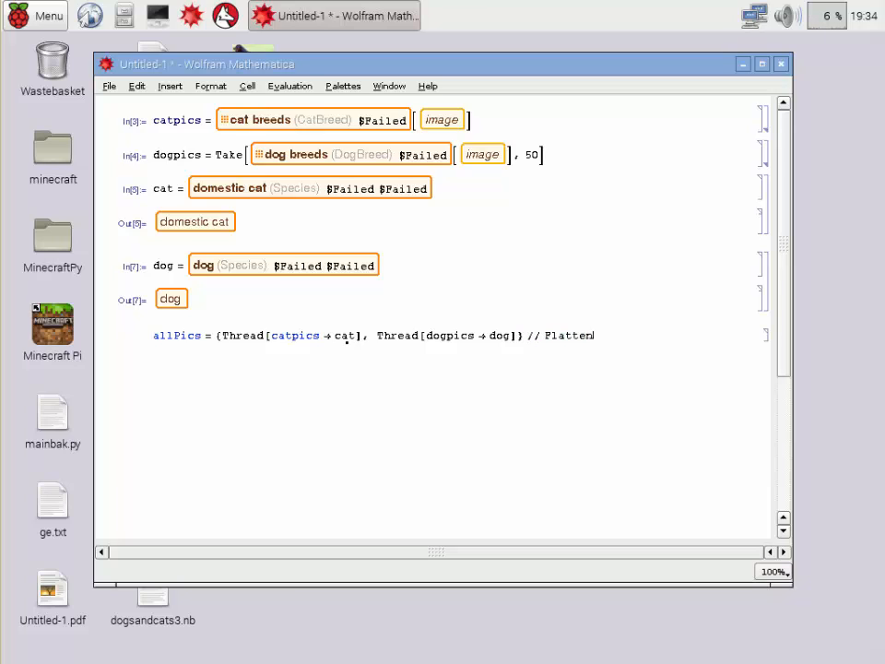
{"action": "mouse_move", "coordinate": [428, 214]}
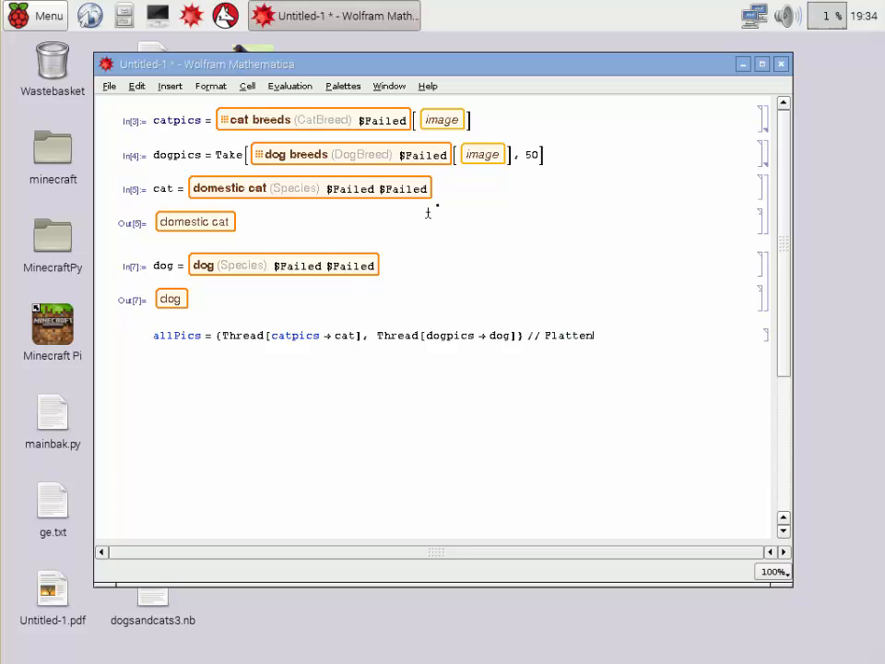
{"action": "mouse_move", "coordinate": [476, 120]}
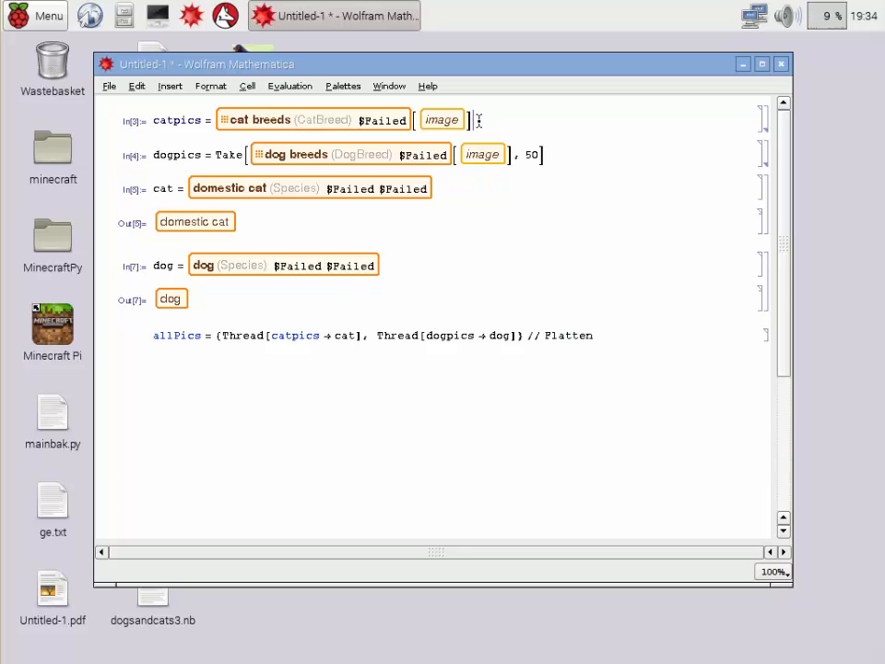
Evaluate allPics and scroll through the list of photos labelled domestic cat or dog.
{"action": "key", "text": "shift+Return"}
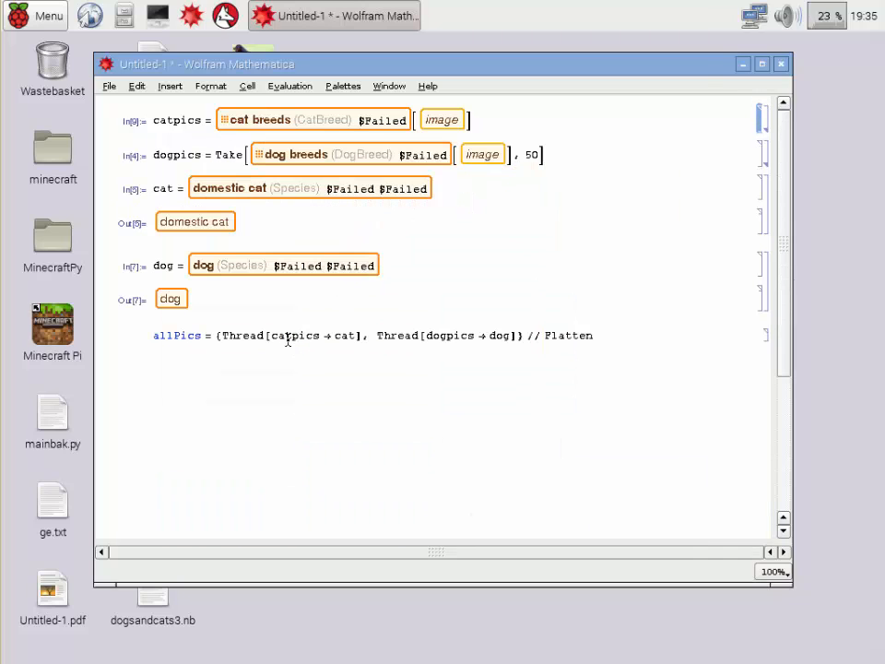
{"action": "mouse_move", "coordinate": [728, 310]}
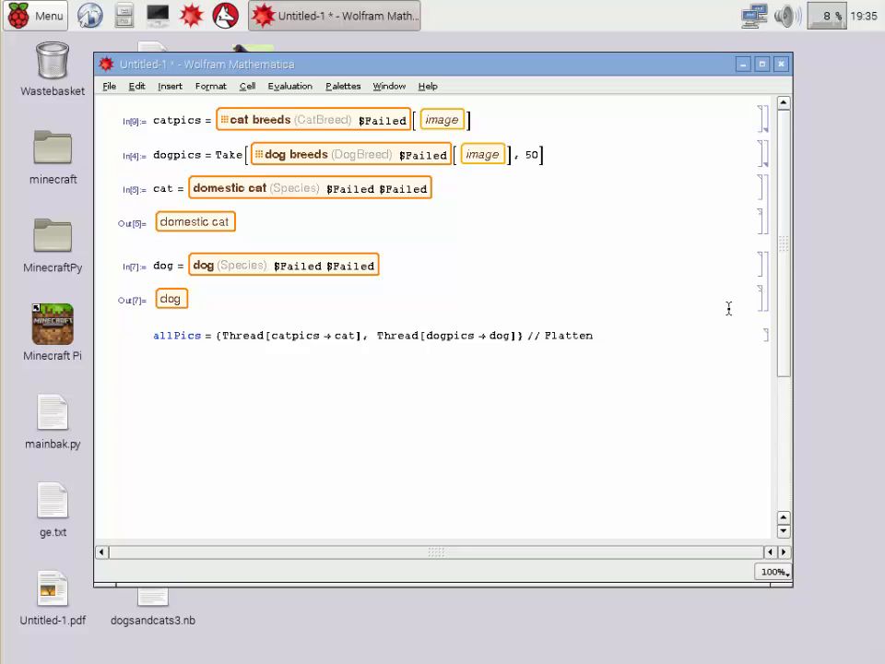
{"action": "key", "text": "shift+Return"}
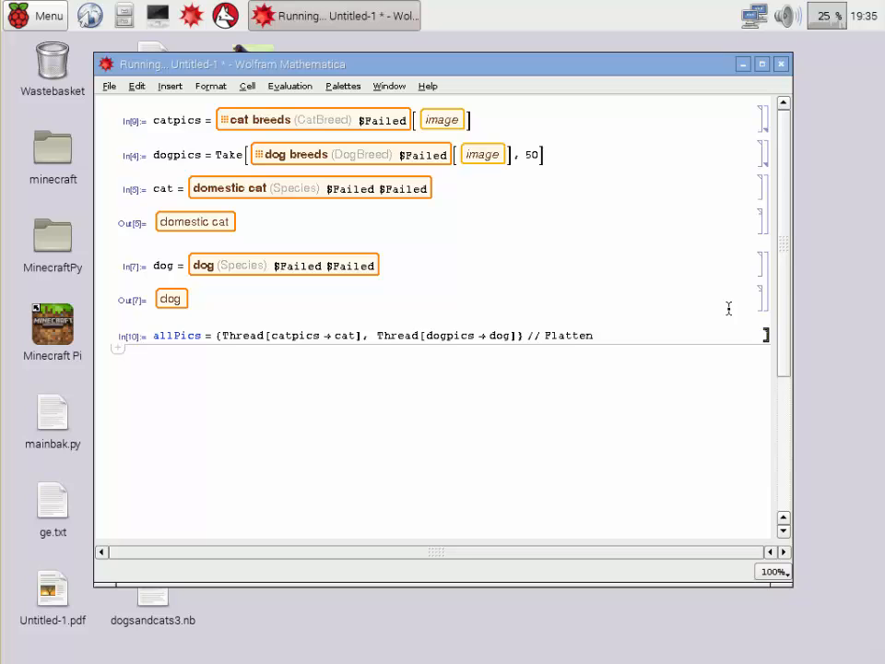
{"action": "key", "text": "shift+Return"}
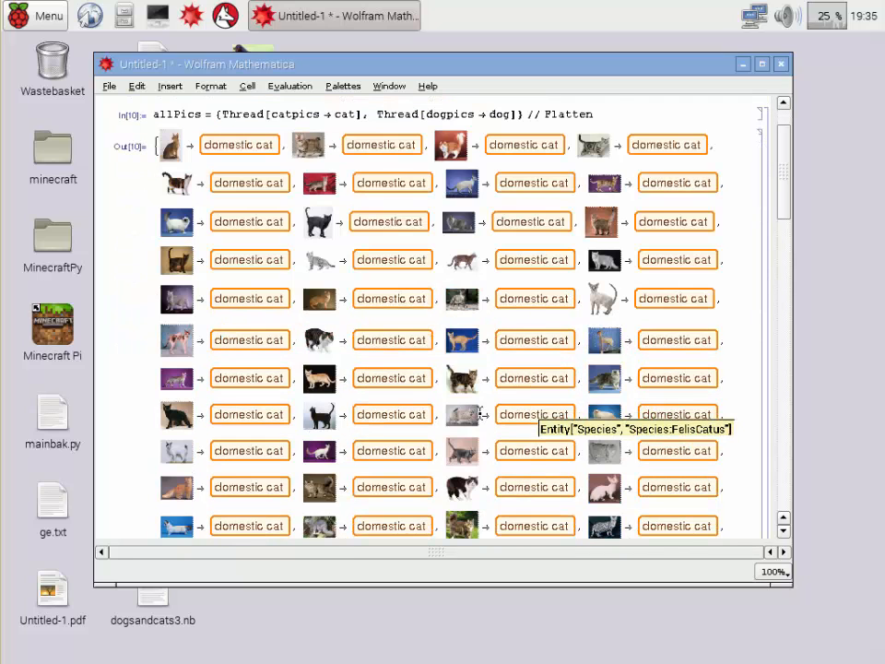
{"action": "scroll", "scroll_direction": "down", "scroll_amount": 3}
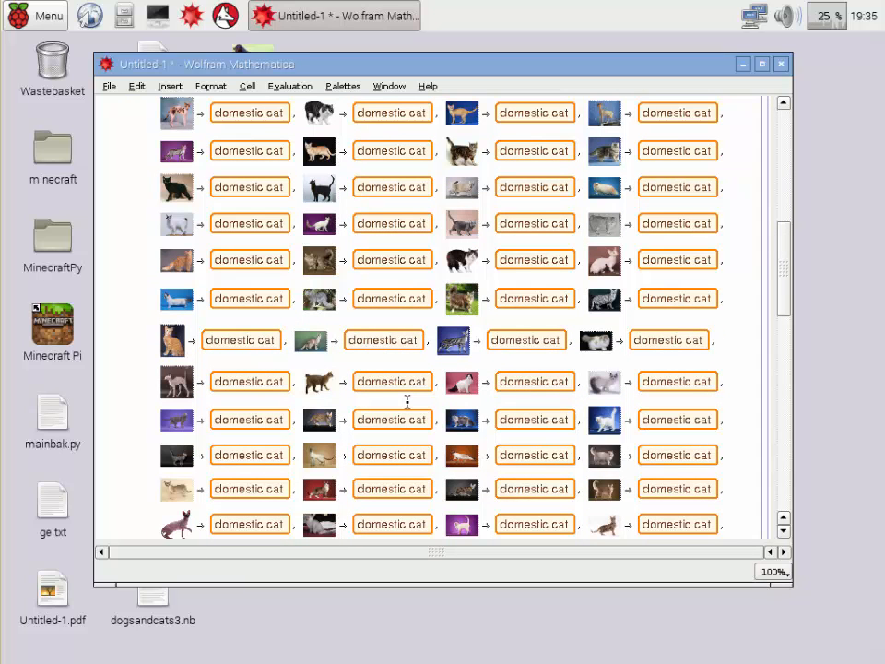
{"action": "scroll", "scroll_direction": "down", "scroll_amount": 3}
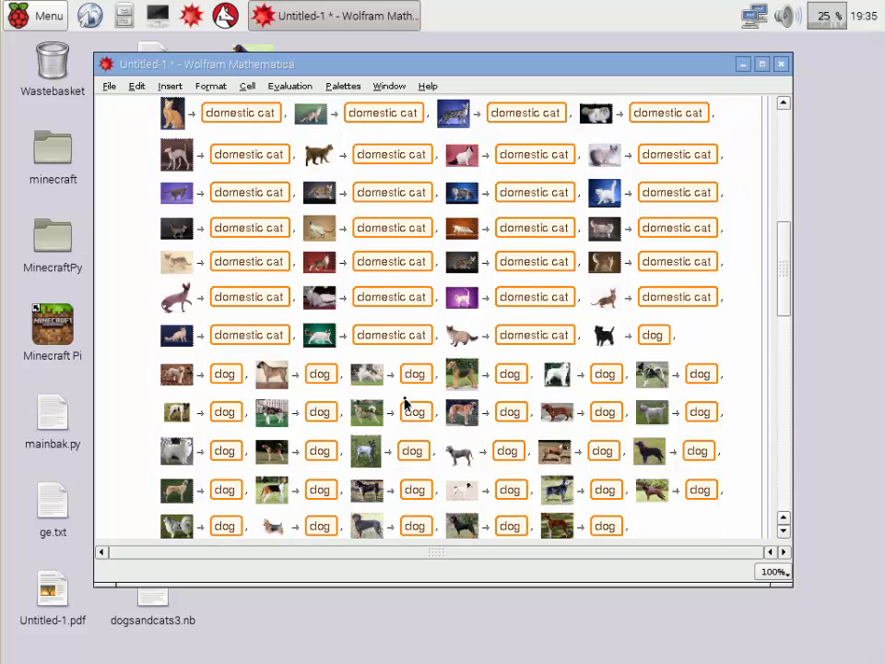
{"action": "scroll", "scroll_direction": "down", "scroll_amount": 3}
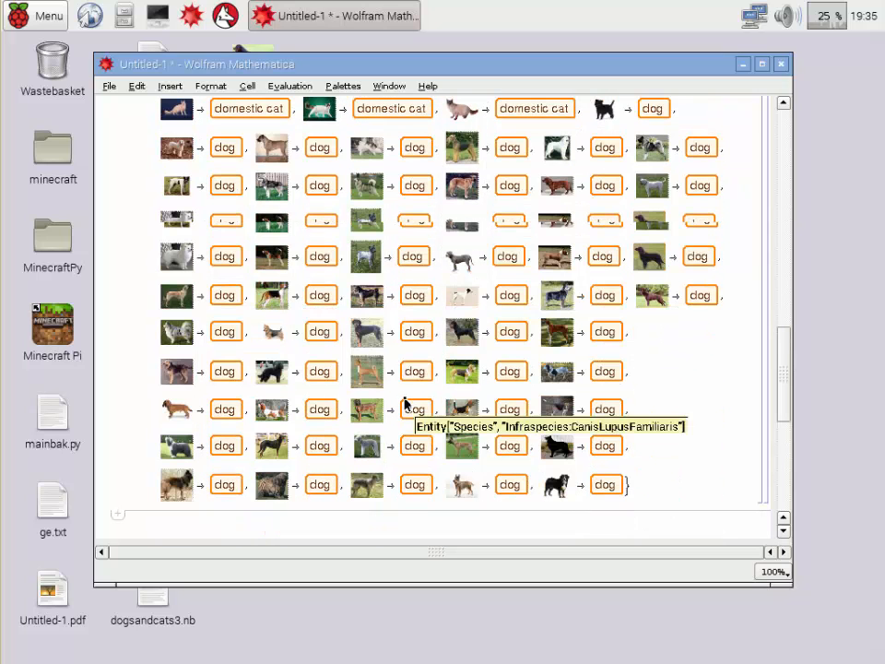
{"action": "scroll", "scroll_direction": "down", "scroll_amount": 3}
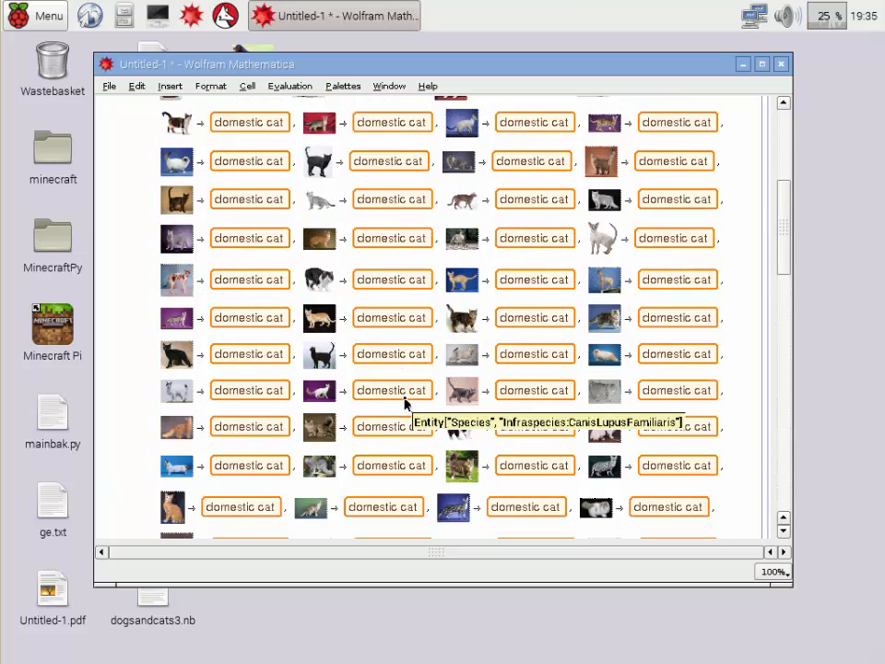
{"action": "scroll", "scroll_direction": "up", "scroll_amount": 3}
{"action": "type", "text": "Dog"}
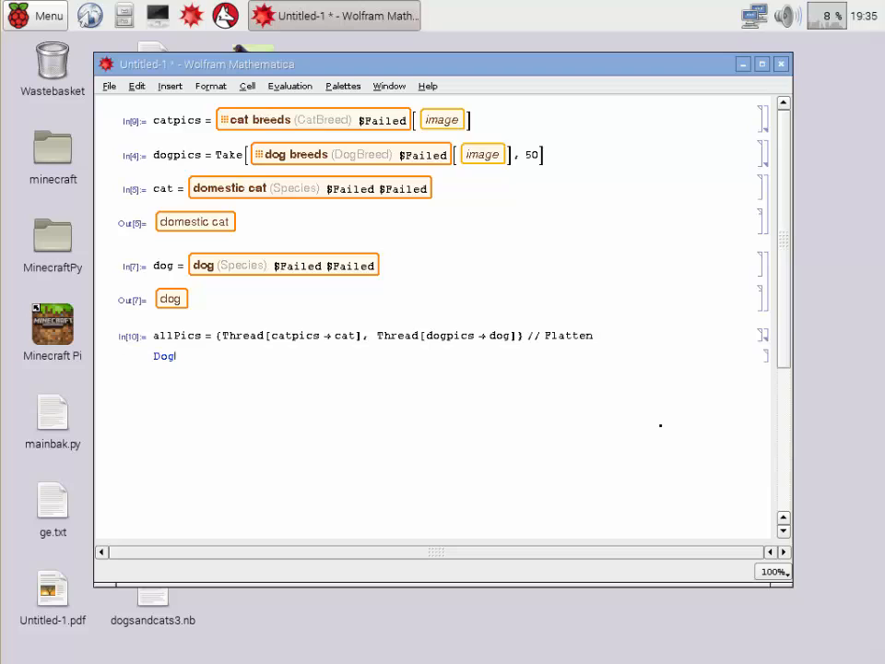
Evaluate DogOrCat = Classify[allPics] to train the dog/cat classifier.
{"action": "type", "text": "OrCat"}
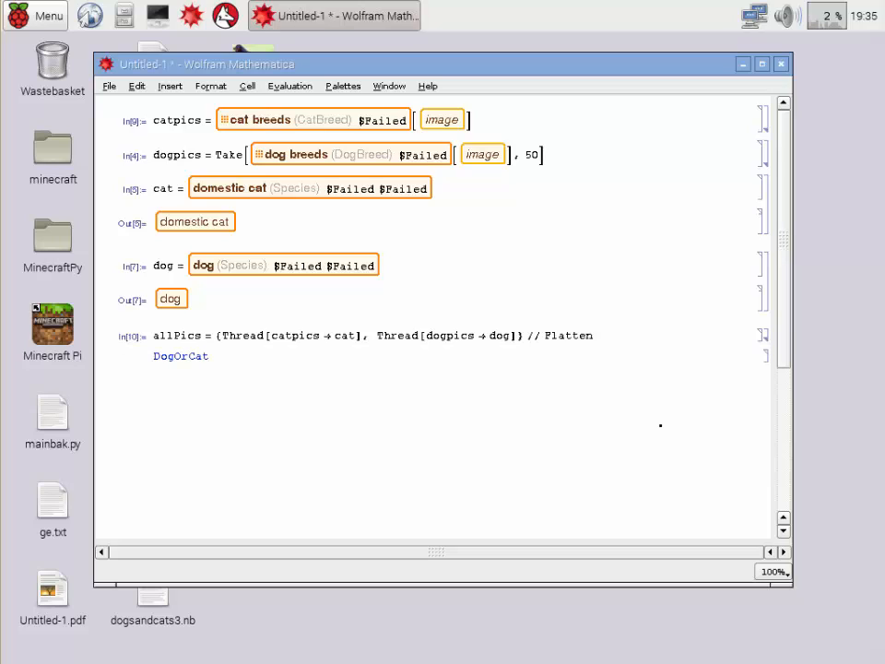
{"action": "type", "text": "="}
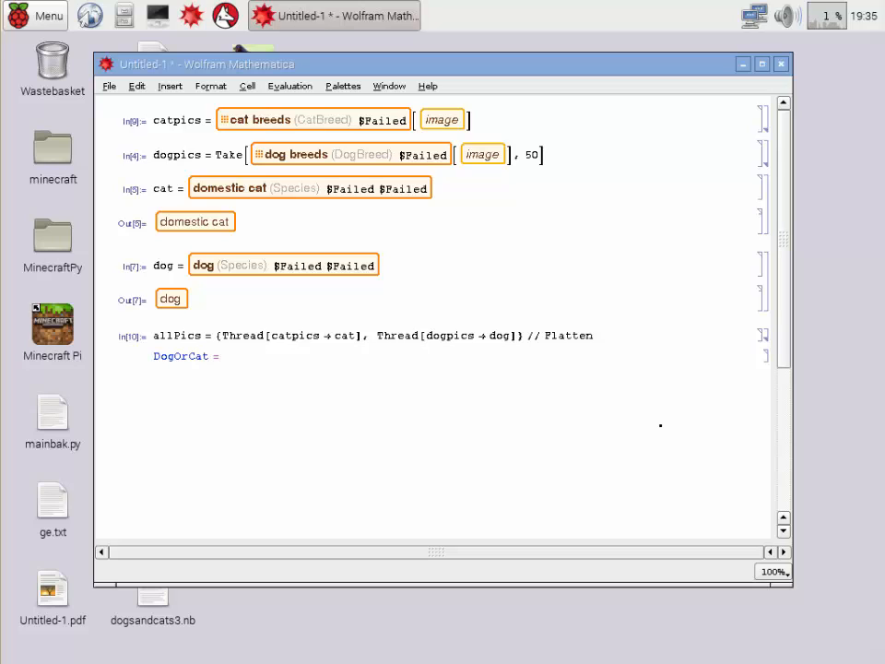
{"action": "type", "text": "Classi"}
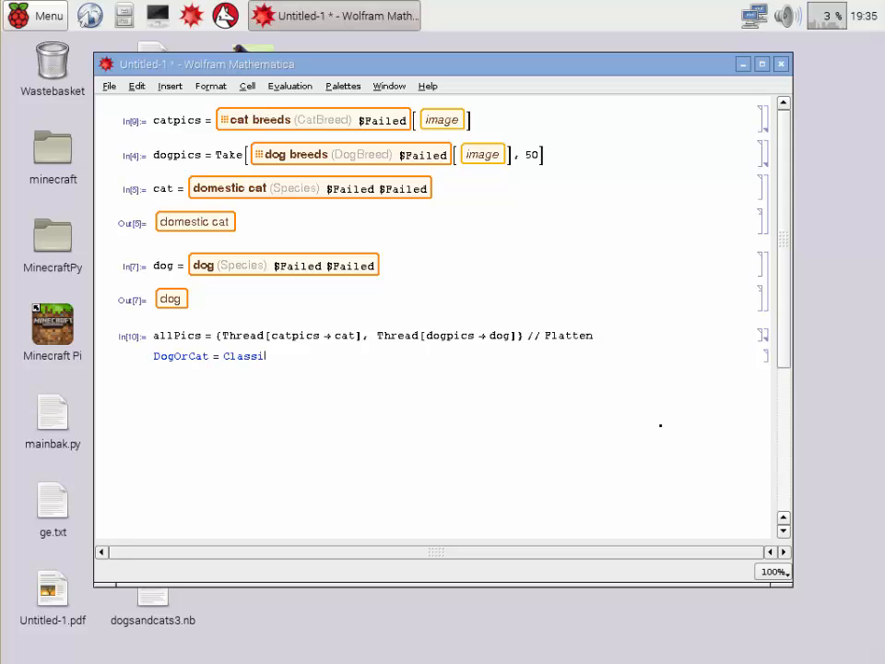
{"action": "type", "text": "fy["}
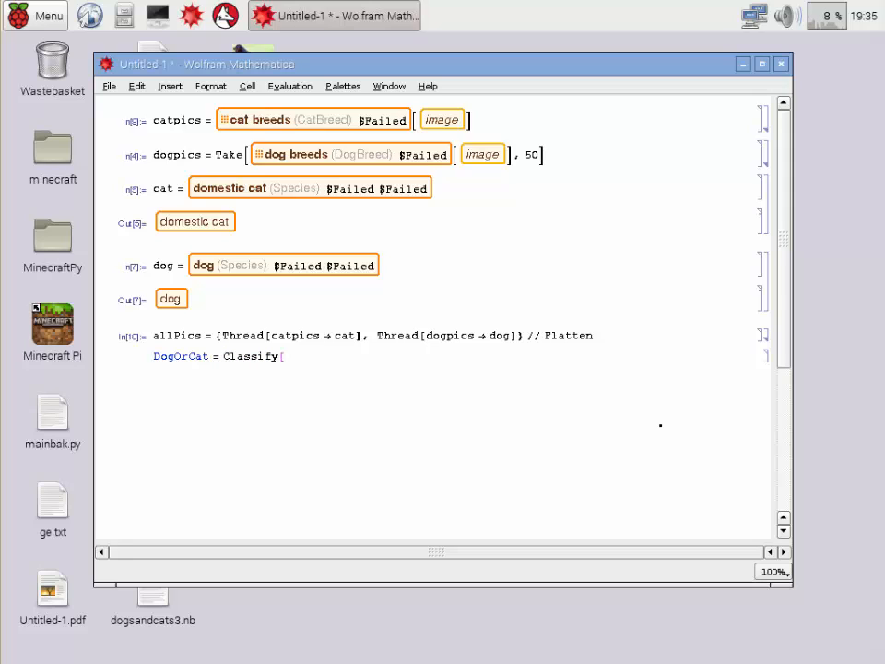
{"action": "type", "text": "allP"}
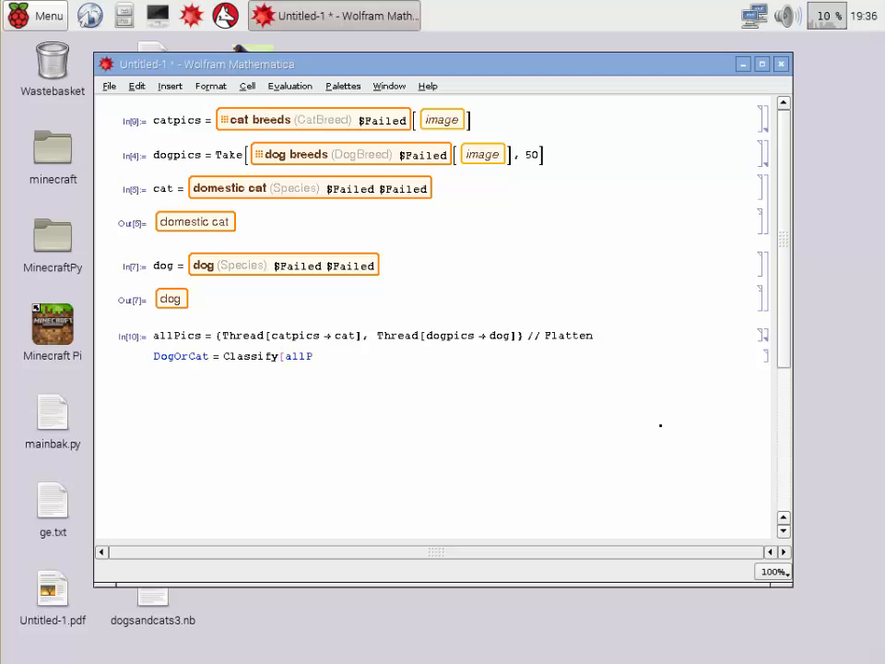
{"action": "type", "text": "Pics]"}
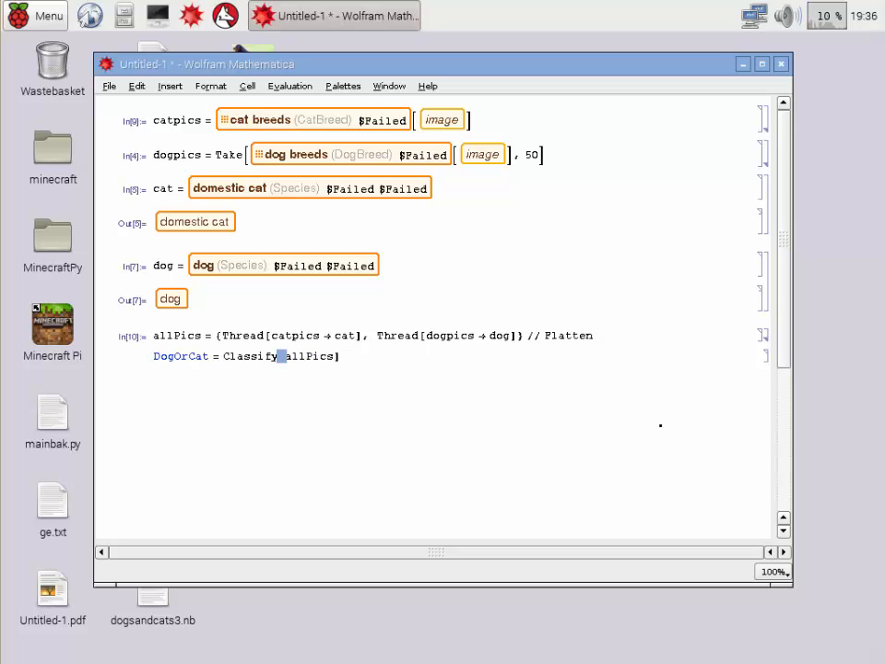
{"action": "key", "text": "shift+Return"}
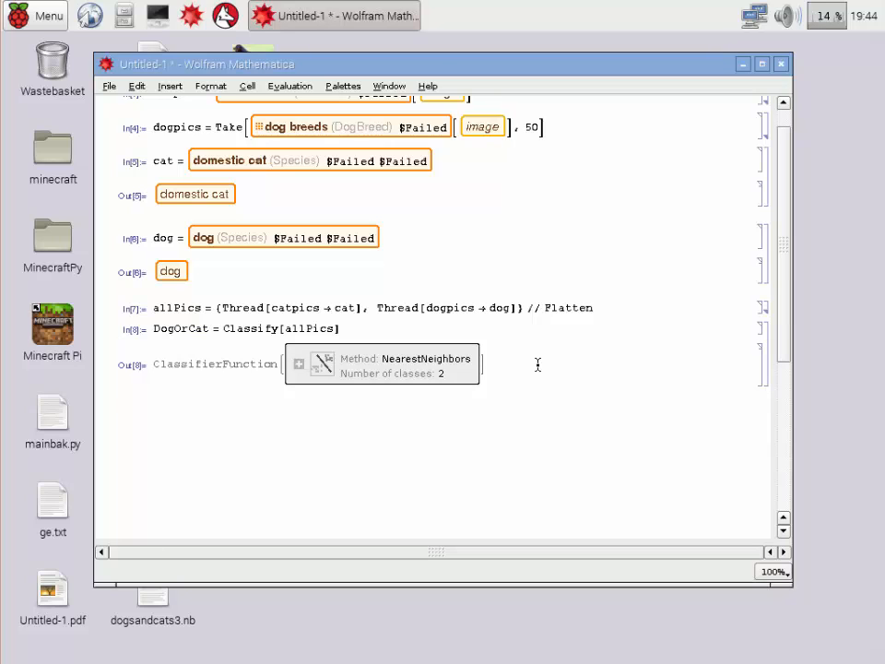
{"action": "mouse_move", "coordinate": [866, 333]}
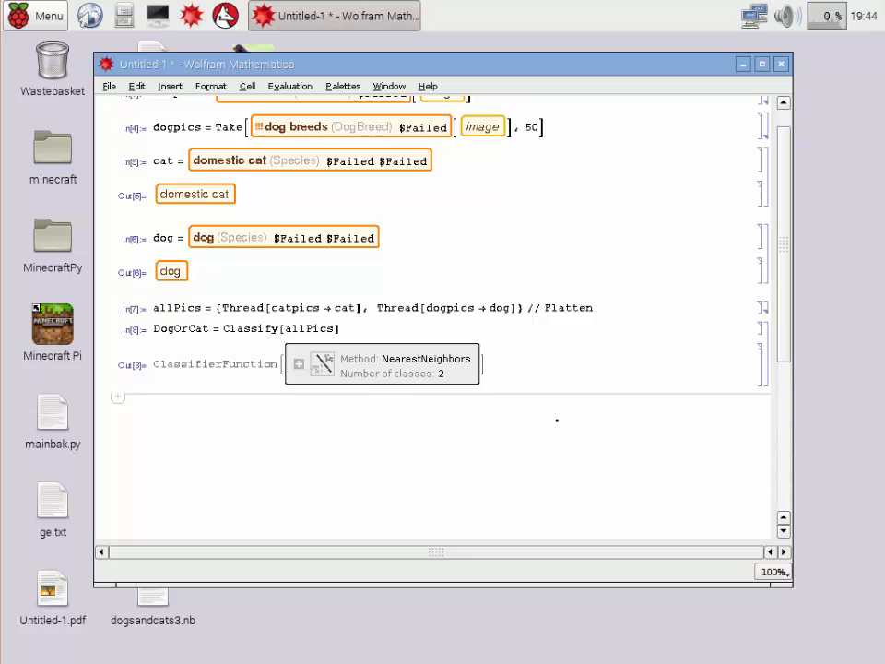
Evaluate DogOrCat[Import["/home/pi/Desktop/rott.jpg"]], returning dog.
{"action": "type", "text": "D"}
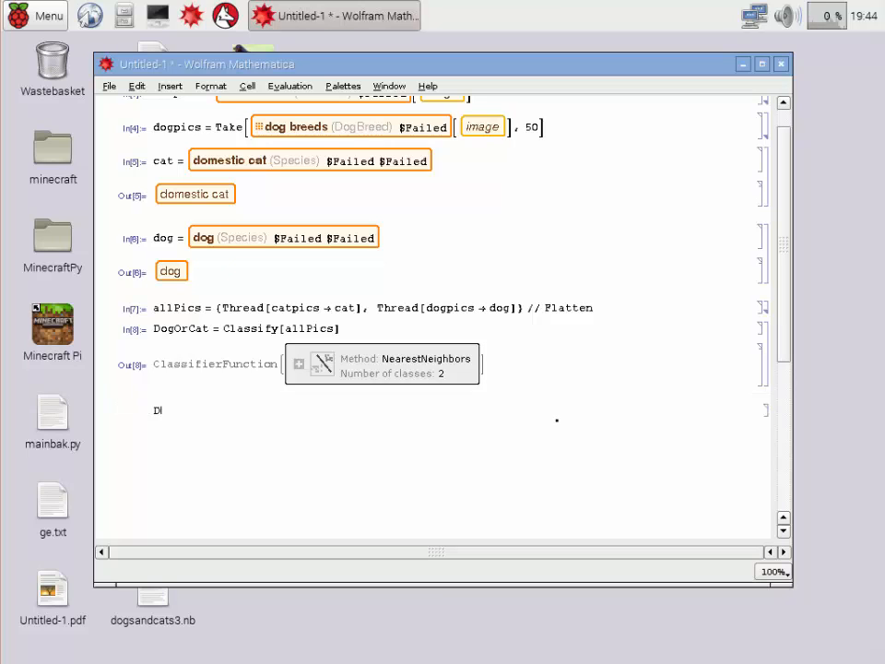
{"action": "type", "text": "ogOrCat["}
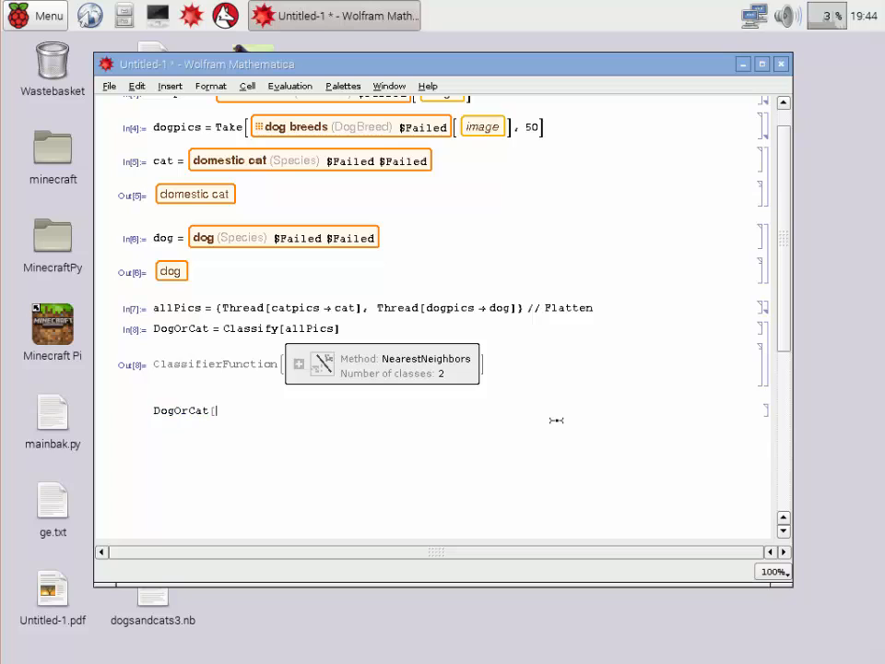
{"action": "type", "text": "Import"}
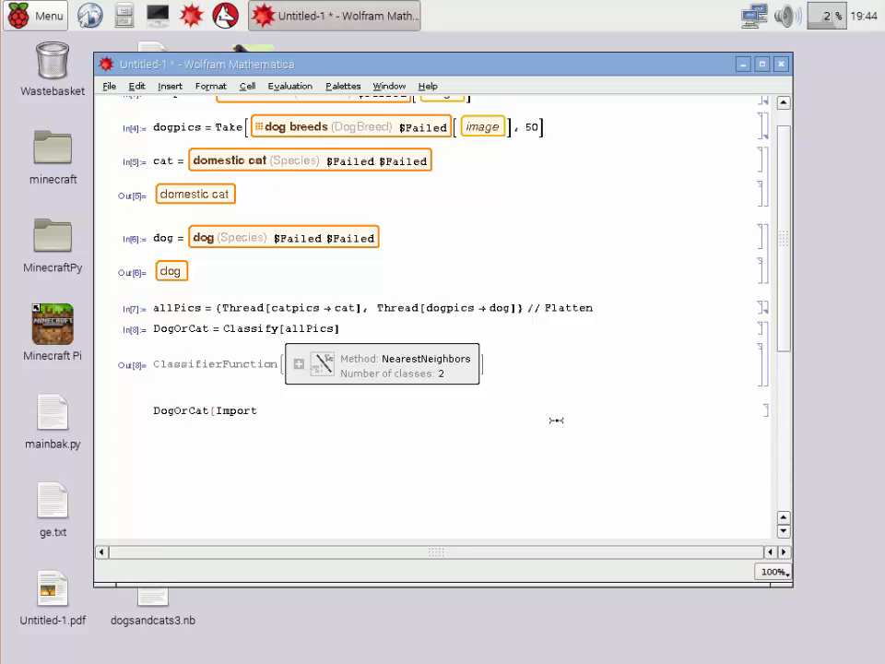
{"action": "type", "text": "[\""}
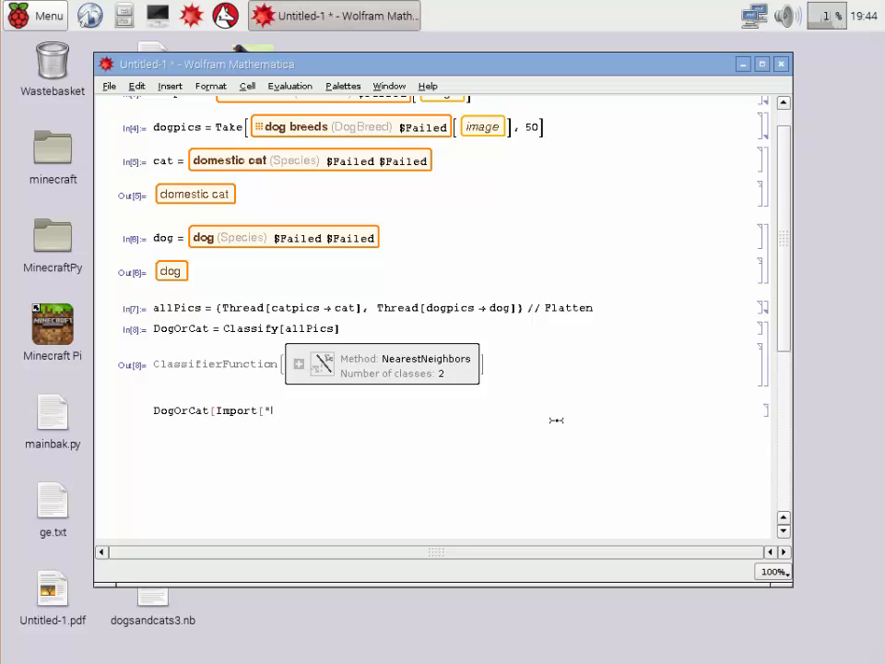
{"action": "type", "text": "/home"}
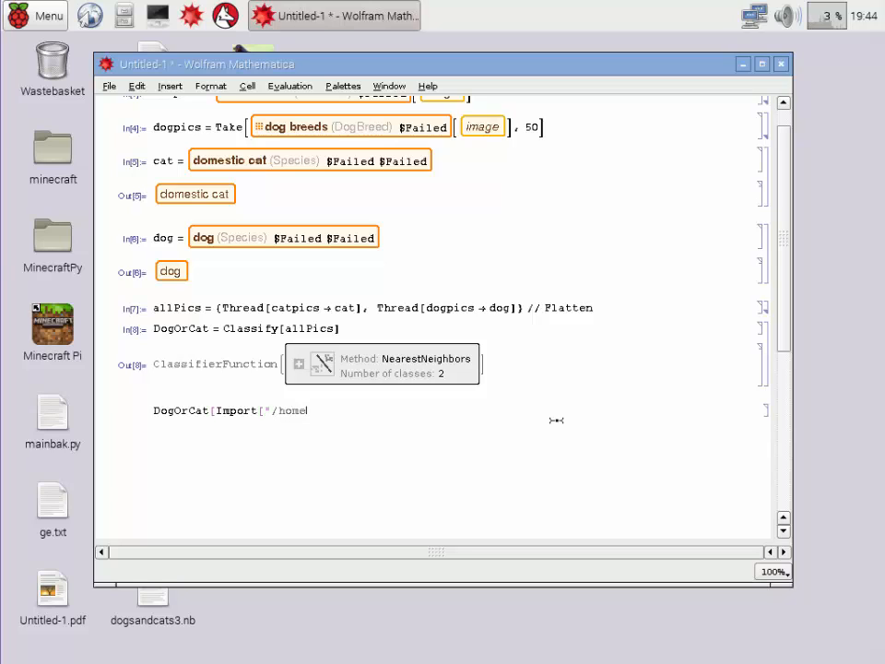
{"action": "type", "text": "pil"}
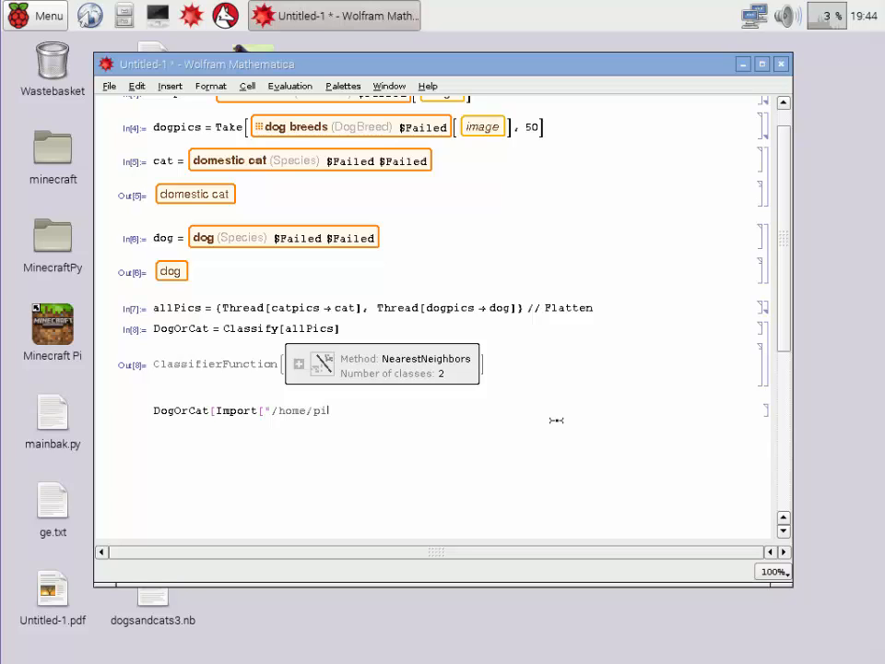
{"action": "type", "text": "/Desktop"}
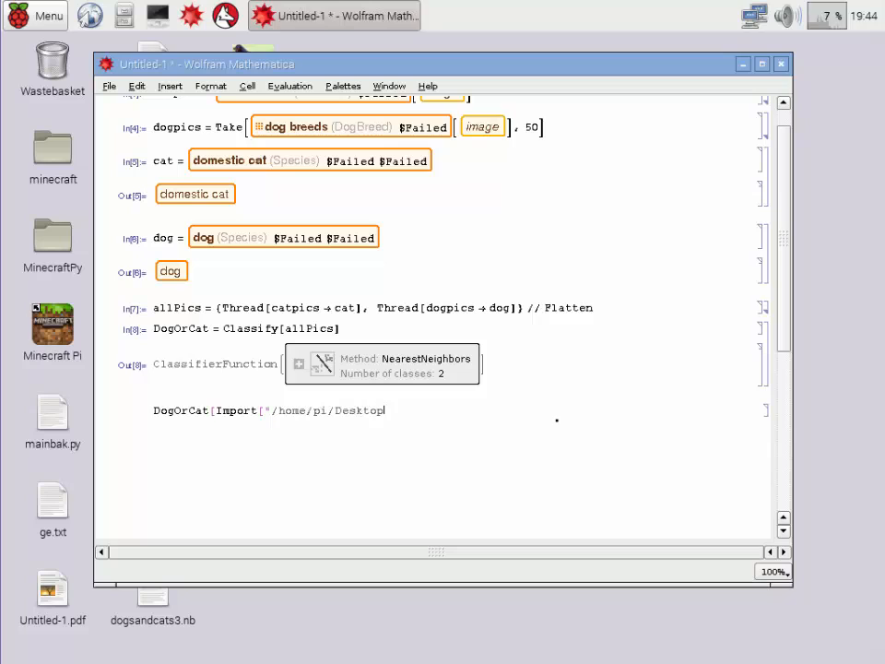
{"action": "type", "text": "/rott."}
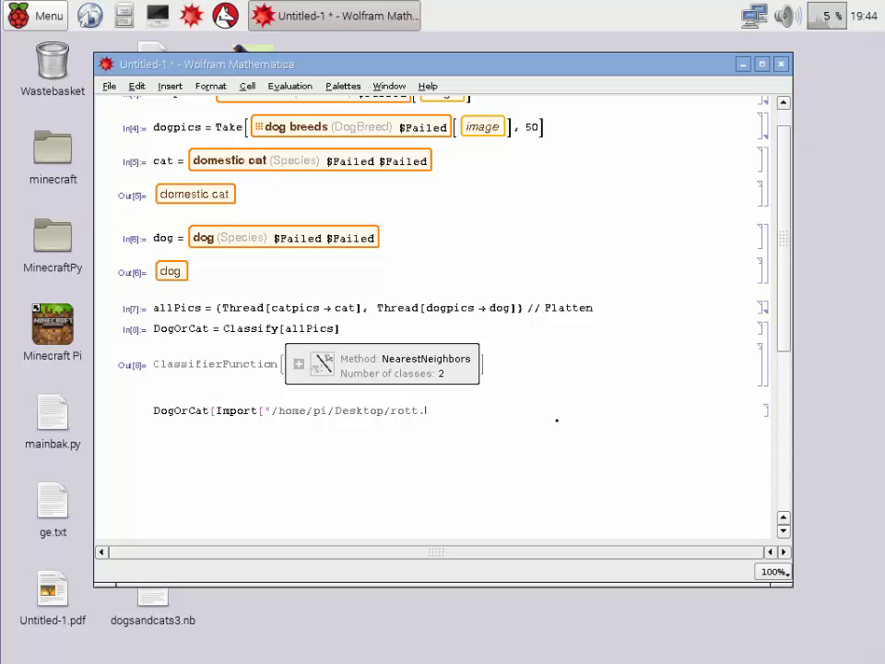
{"action": "type", "text": "jpg"}
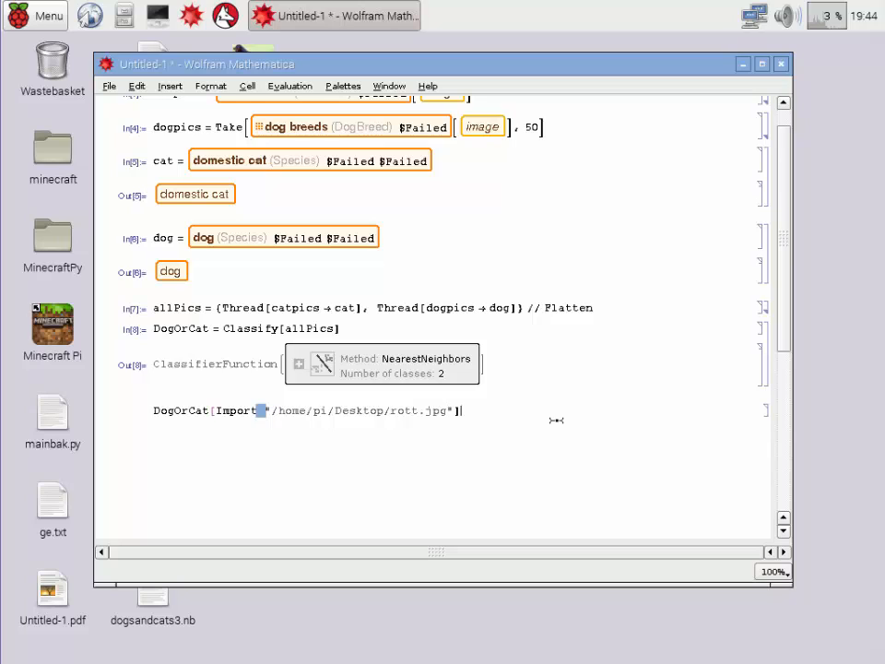
{"action": "key", "text": "shift+Return"}
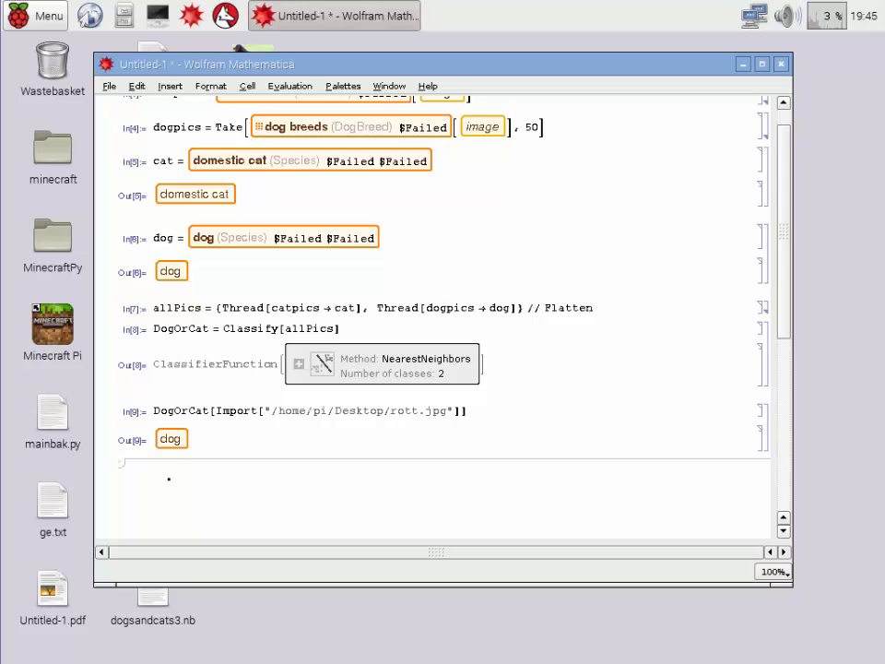
Enter DogOrCat[Import["/home/pi/Desktop/blackcat.jpg"]] to classify the black cat photo.
{"action": "type", "text": "DogOr"}
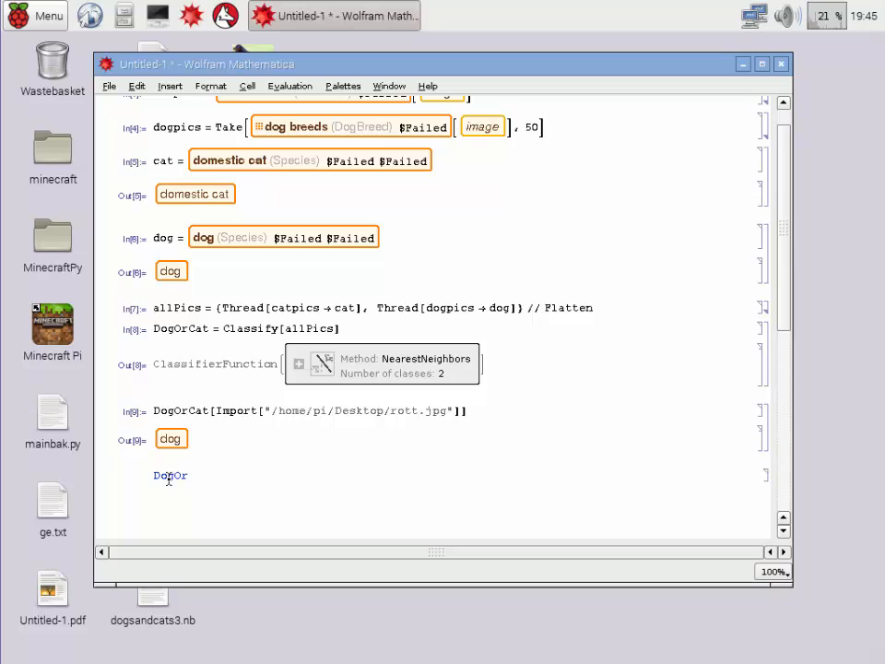
{"action": "type", "text": "Cat[I"}
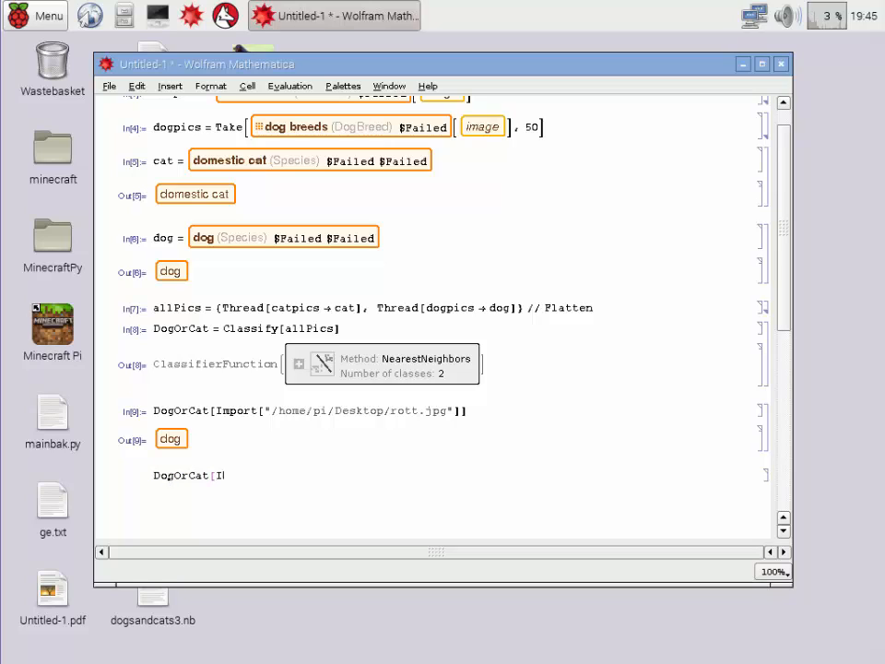
{"action": "type", "text": "mport"}
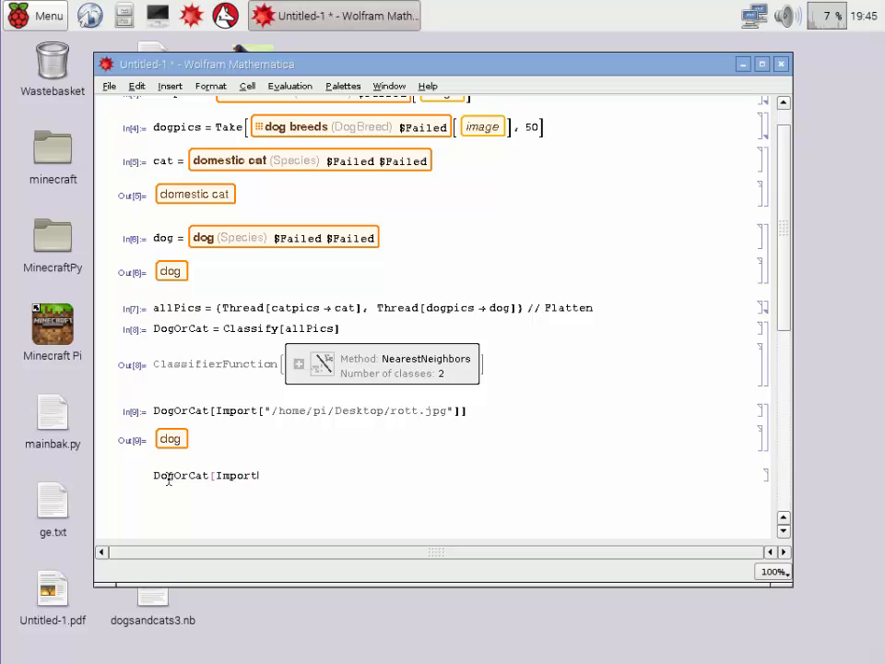
{"action": "type", "text": "[\""}
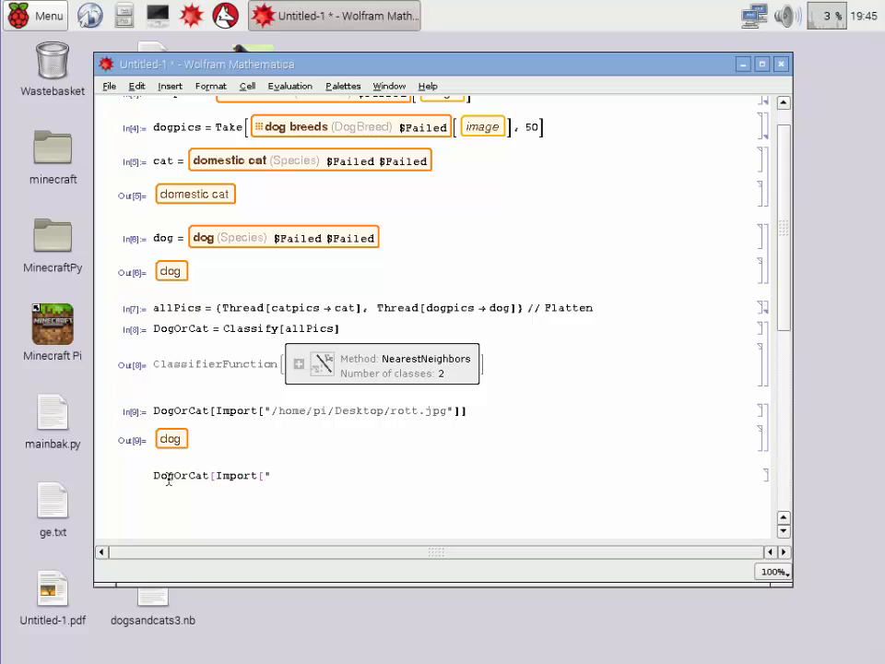
{"action": "type", "text": "/home/pi/Desktop"}
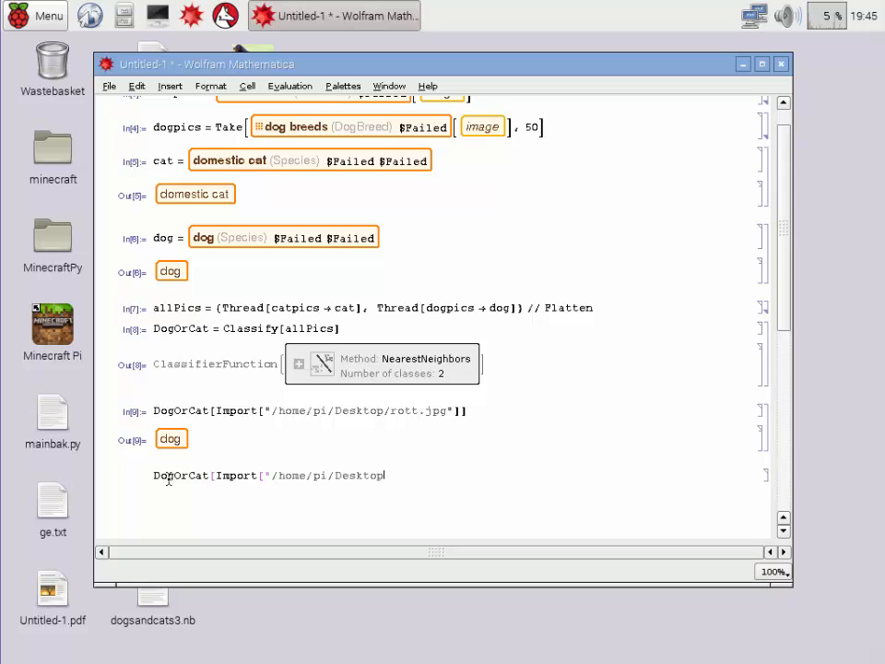
{"action": "type", "text": "blackcat"}
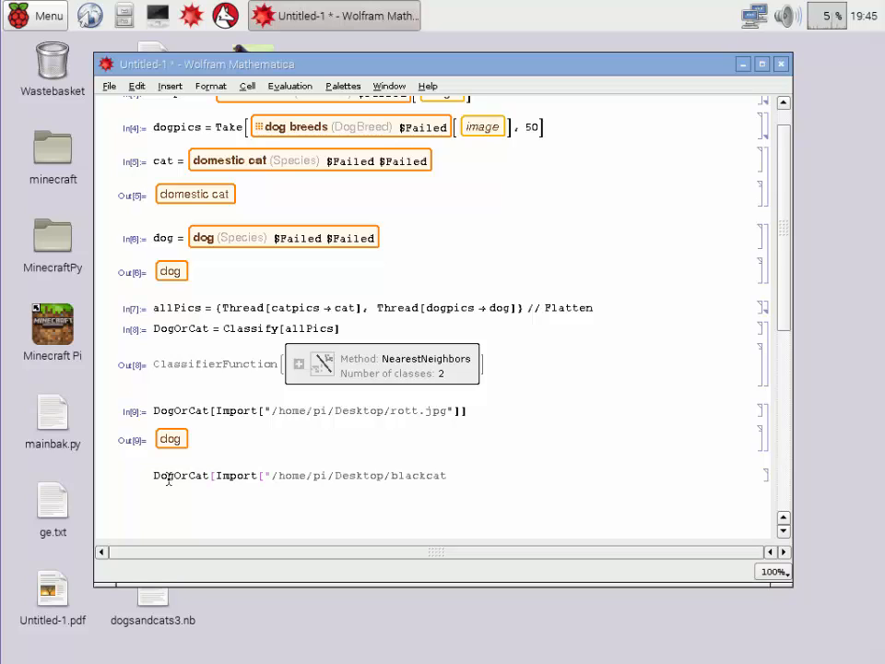
{"action": "type", "text": ".jpg"}
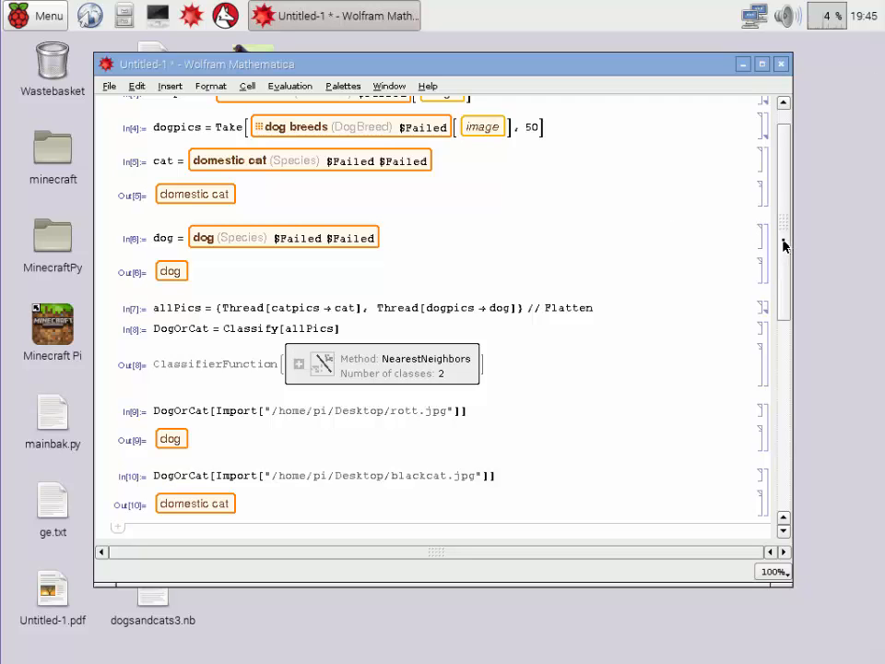
Scroll to the top of the notebook to review the classifier workflow.
{"action": "scroll", "scroll_direction": "up", "scroll_amount": 3}
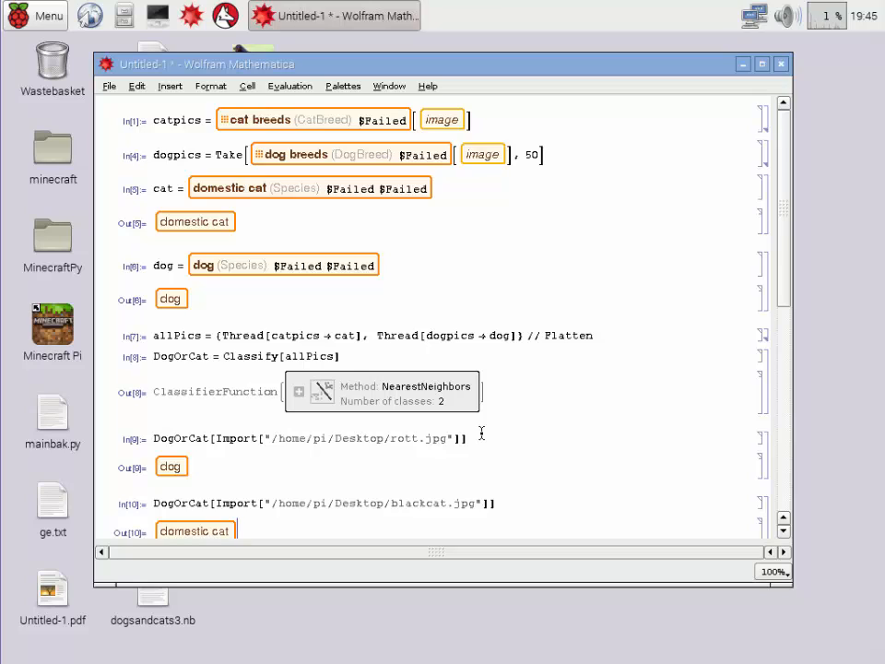
{"action": "mouse_move", "coordinate": [610, 138]}
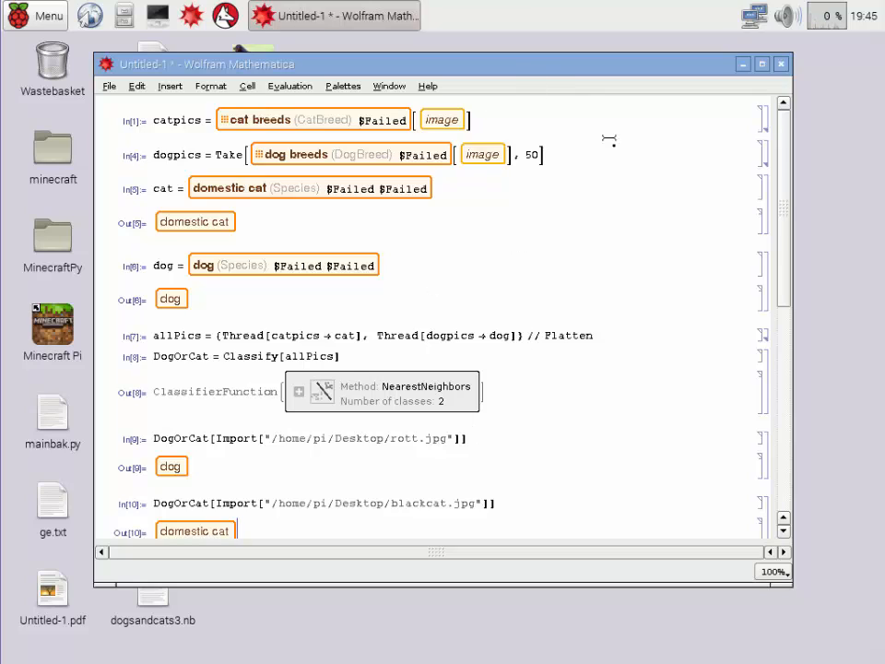